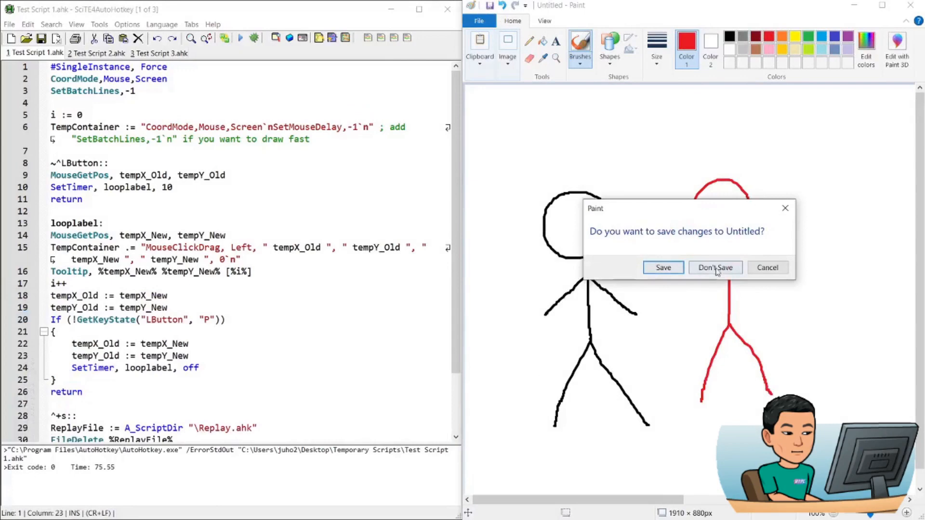
Step: Close Paint without saving the stickman and maximize the SciTE4AutoHotkey editor
{"action": "left_click", "coordinate": [714, 268]}
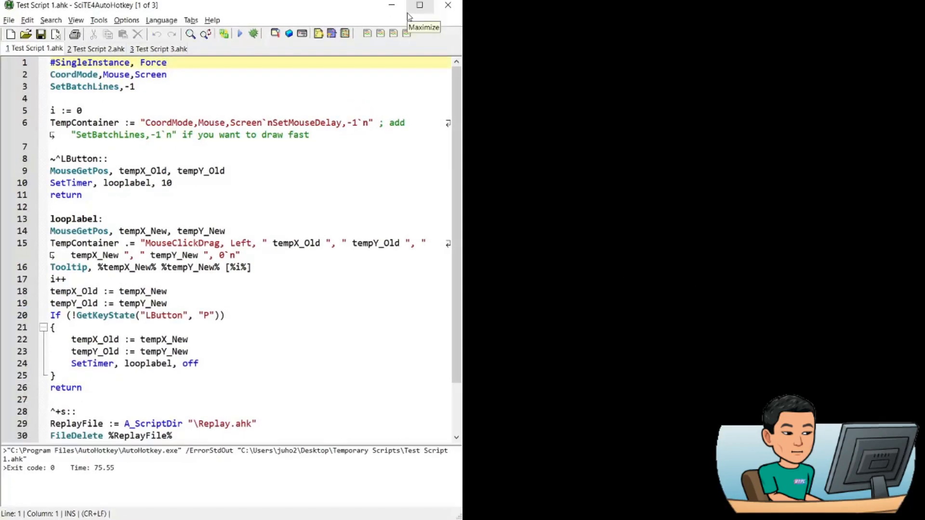
{"action": "left_click", "coordinate": [419, 5]}
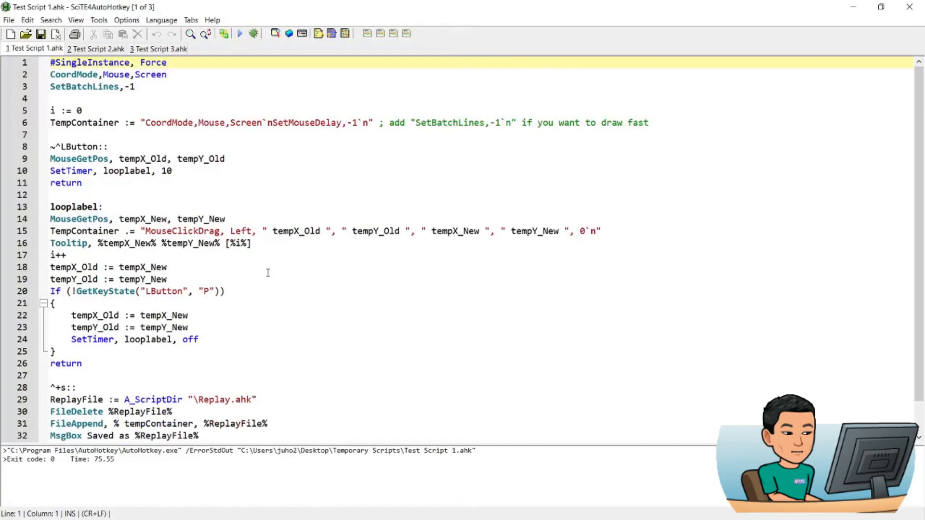
{"action": "mouse_move", "coordinate": [256, 245]}
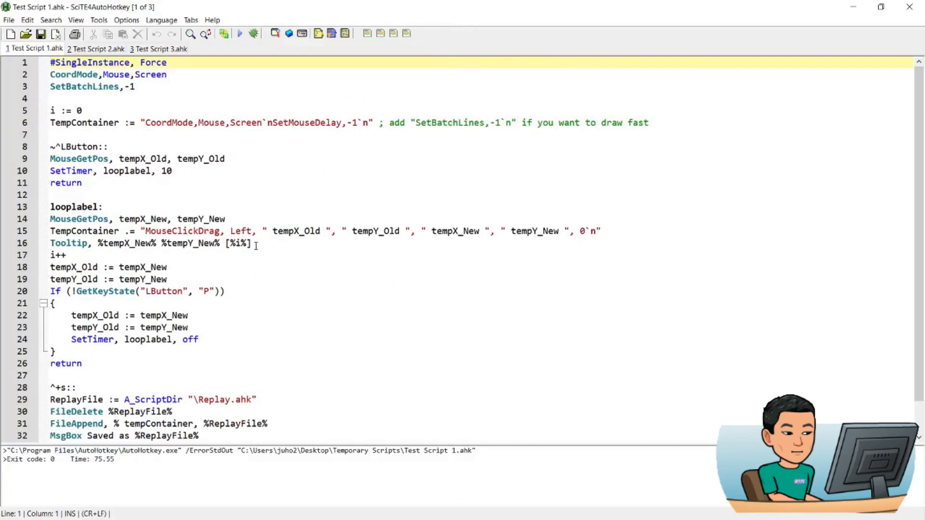
{"action": "mouse_move", "coordinate": [265, 262]}
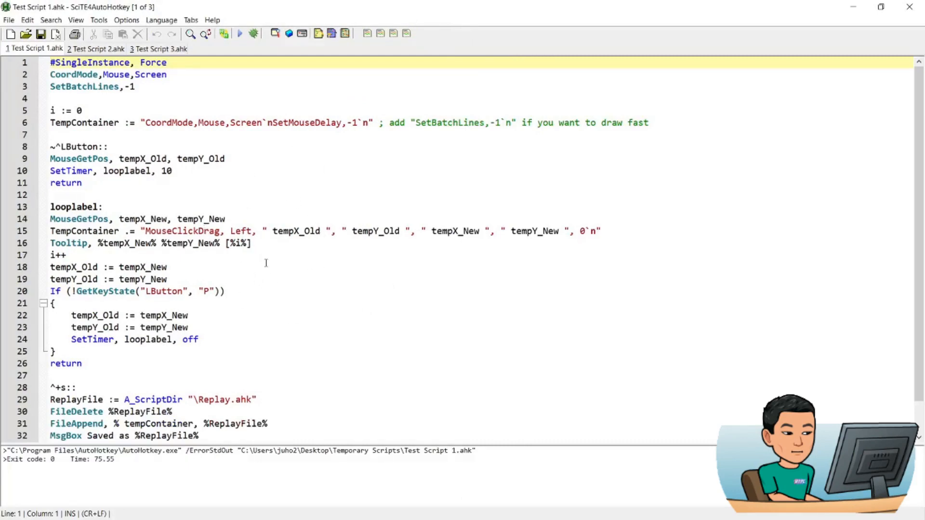
{"action": "mouse_move", "coordinate": [96, 50]}
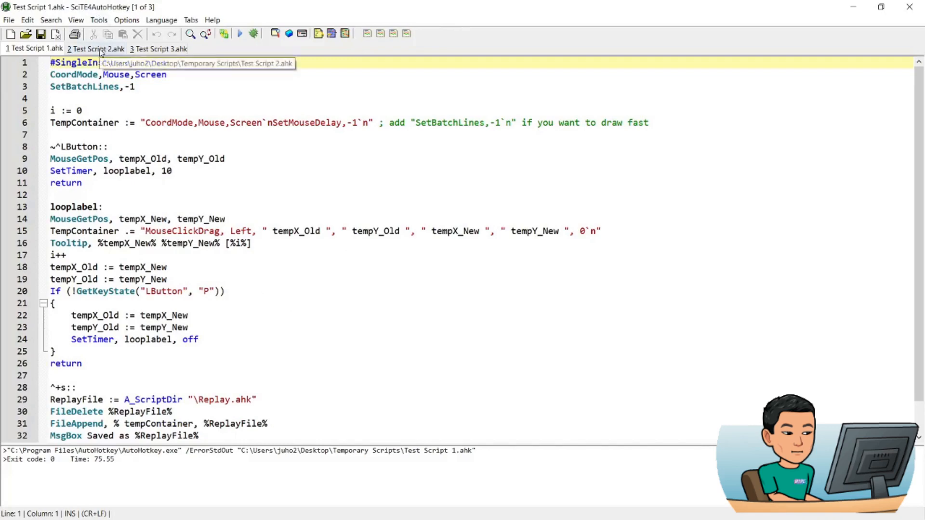
Step: Scroll through Test Script 2.ahk and mark its MouseClick replay command line
{"action": "left_click", "coordinate": [94, 48]}
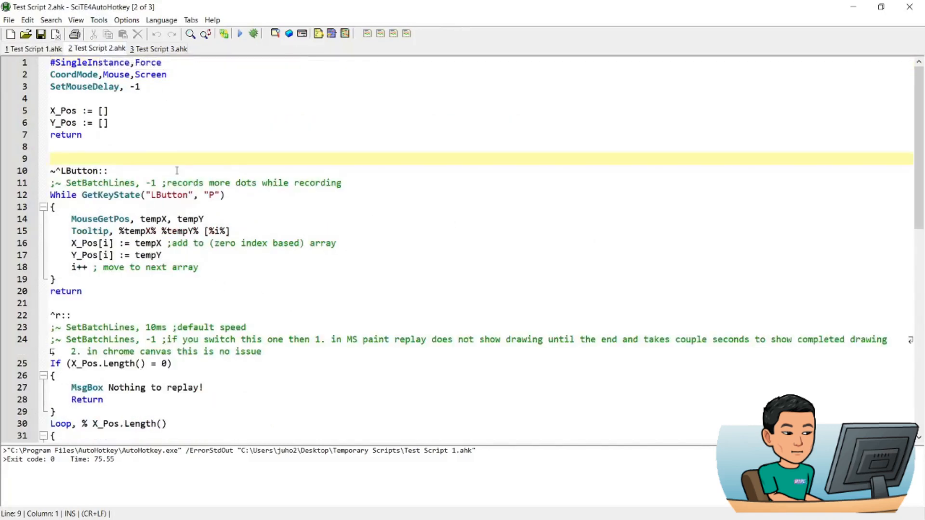
{"action": "scroll", "scroll_direction": "down", "scroll_amount": 3}
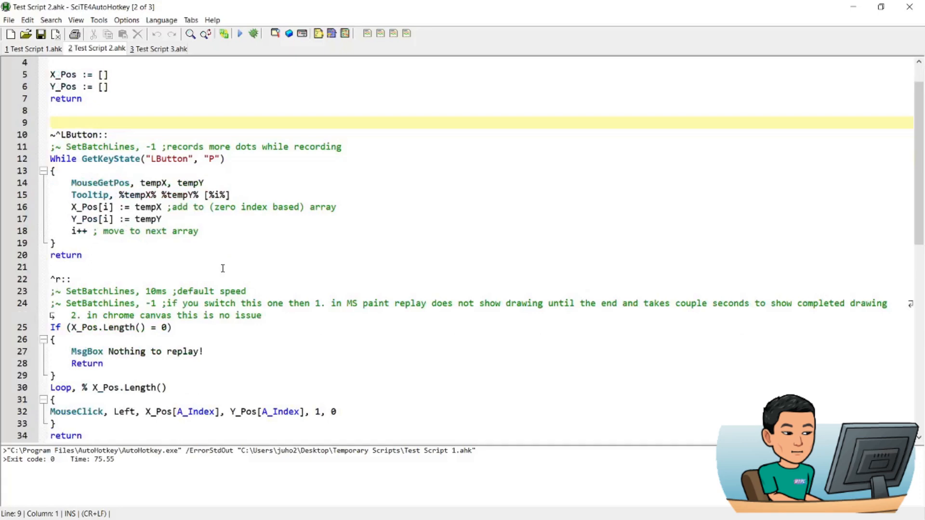
{"action": "mouse_move", "coordinate": [173, 272]}
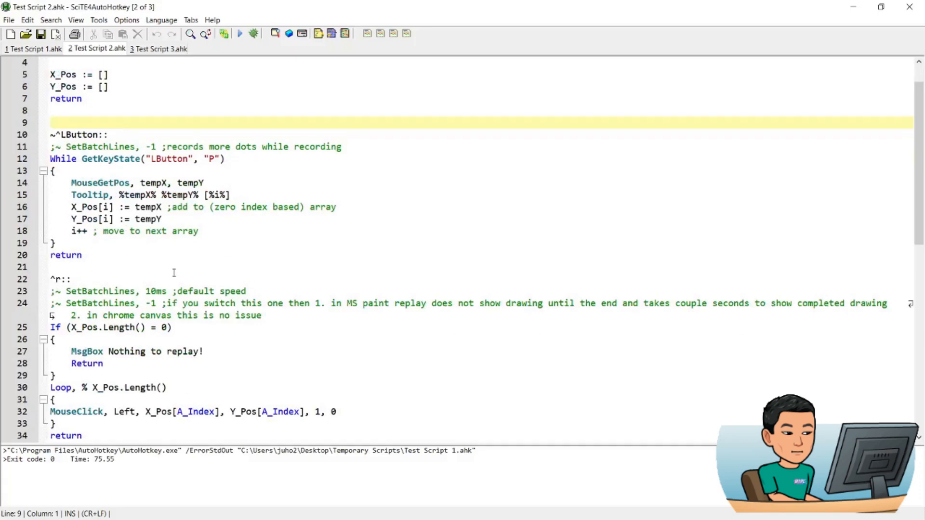
{"action": "scroll", "scroll_direction": "down", "scroll_amount": 3}
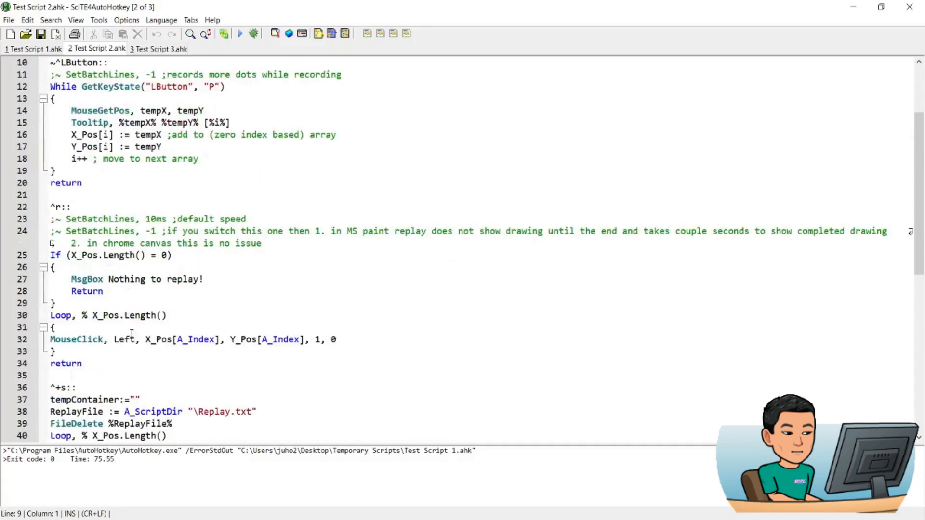
{"action": "left_click", "coordinate": [76, 340]}
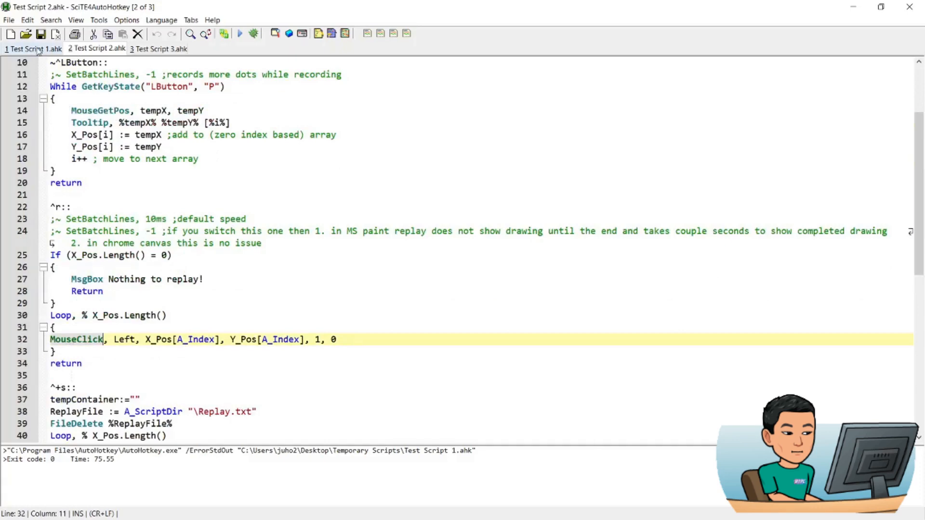
Step: Compare Test Script 1 and 2 code, then mark the Y_Pos array declaration line
{"action": "left_click", "coordinate": [34, 48]}
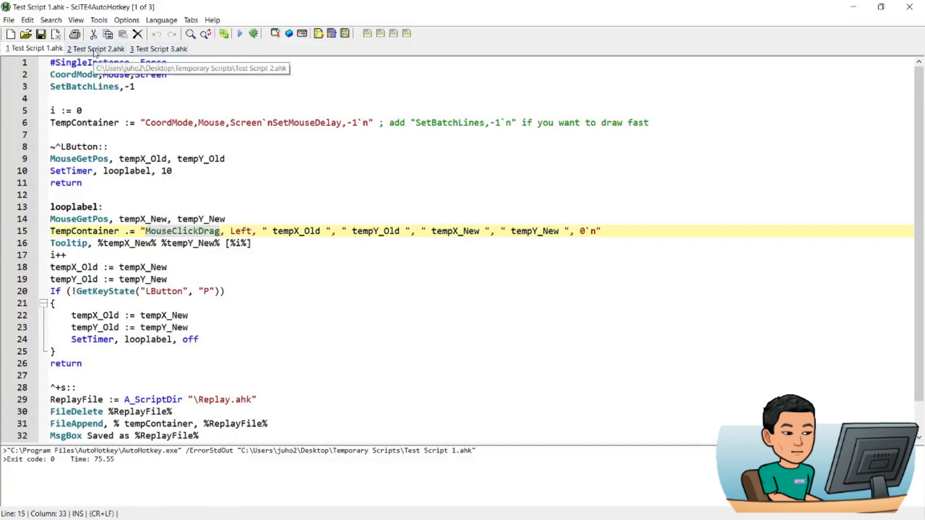
{"action": "left_click", "coordinate": [96, 48]}
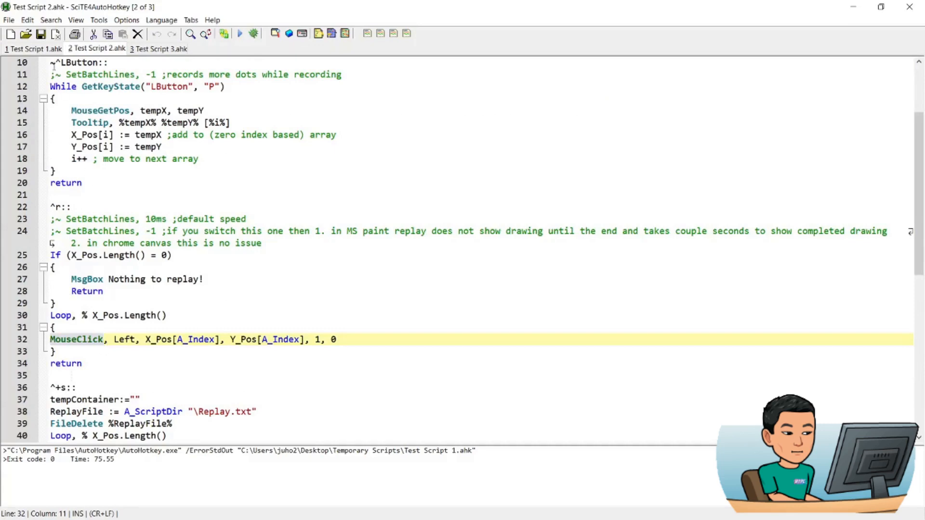
{"action": "left_click", "coordinate": [34, 48]}
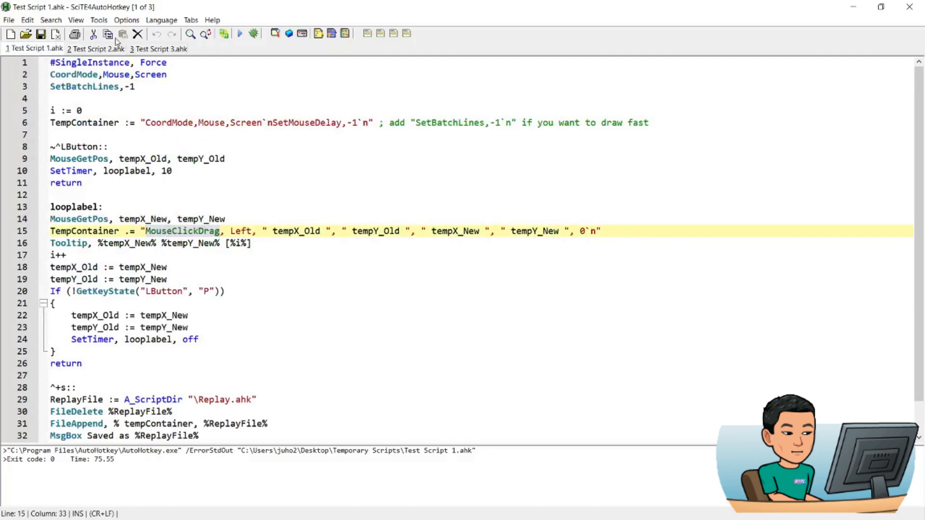
{"action": "left_click", "coordinate": [95, 48]}
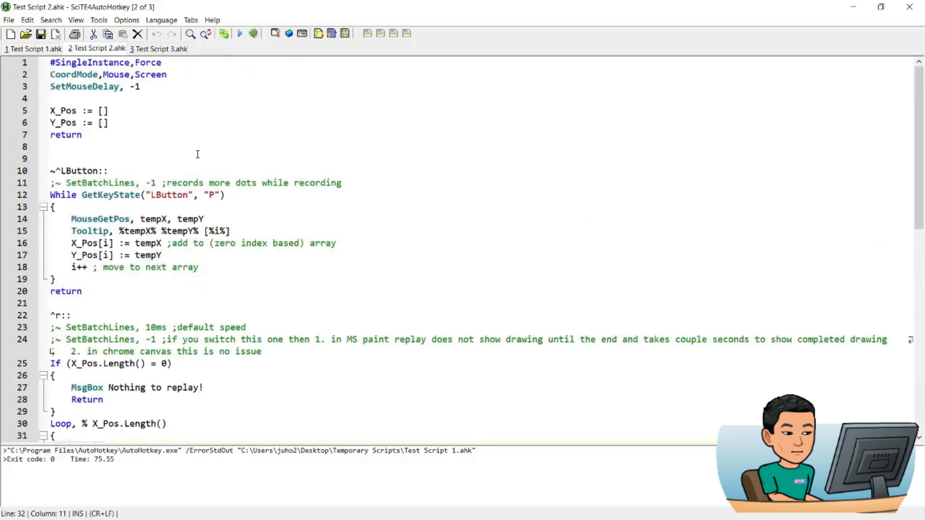
{"action": "left_click", "coordinate": [230, 123]}
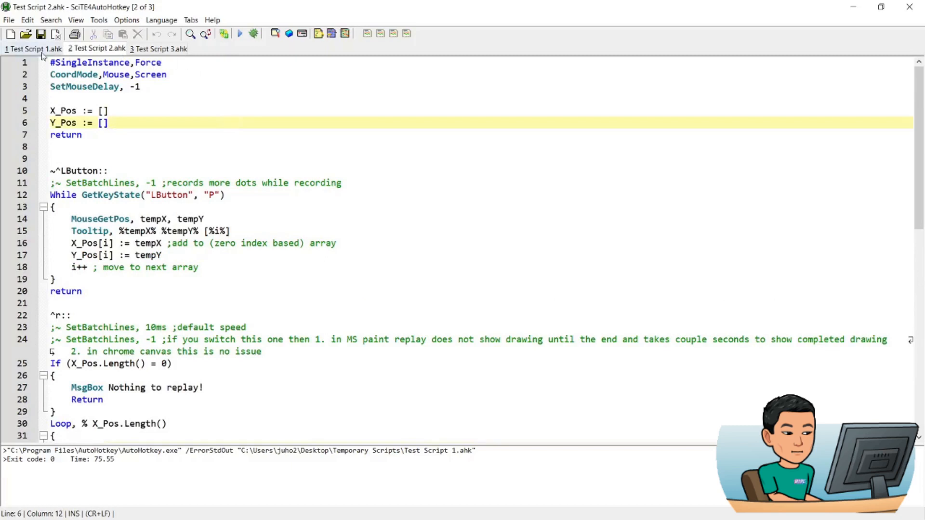
{"action": "mouse_move", "coordinate": [218, 50]}
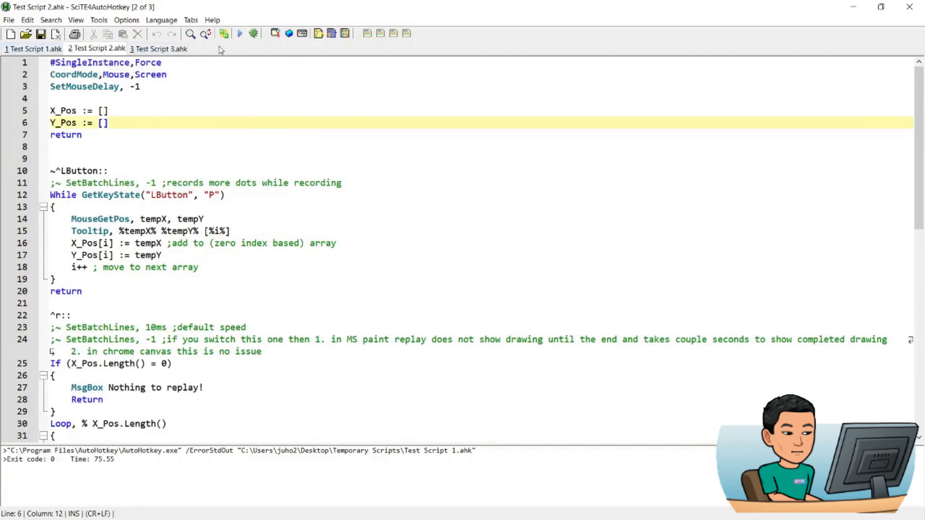
{"action": "mouse_move", "coordinate": [239, 34]}
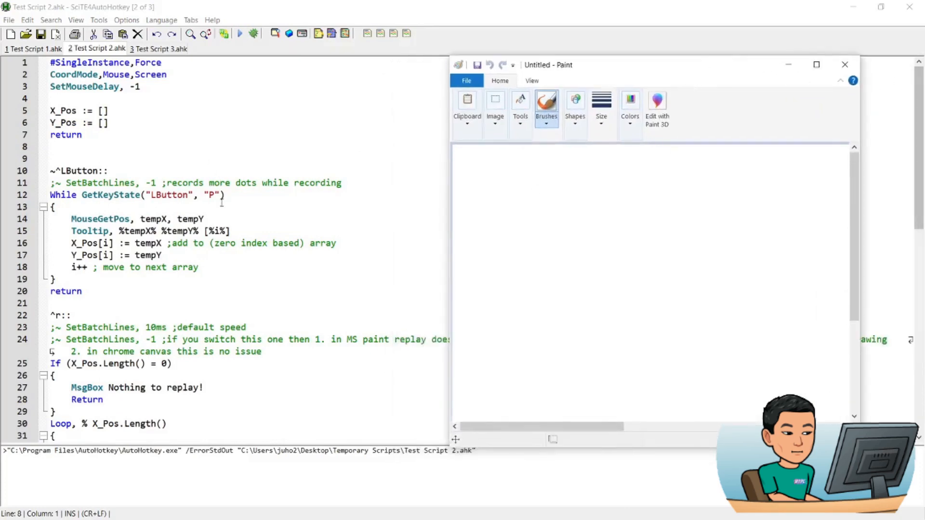
Step: Review Test Script 2.ahk's save-to-file and load-from-file hotkey sections, then return to the top
{"action": "left_click", "coordinate": [118, 183]}
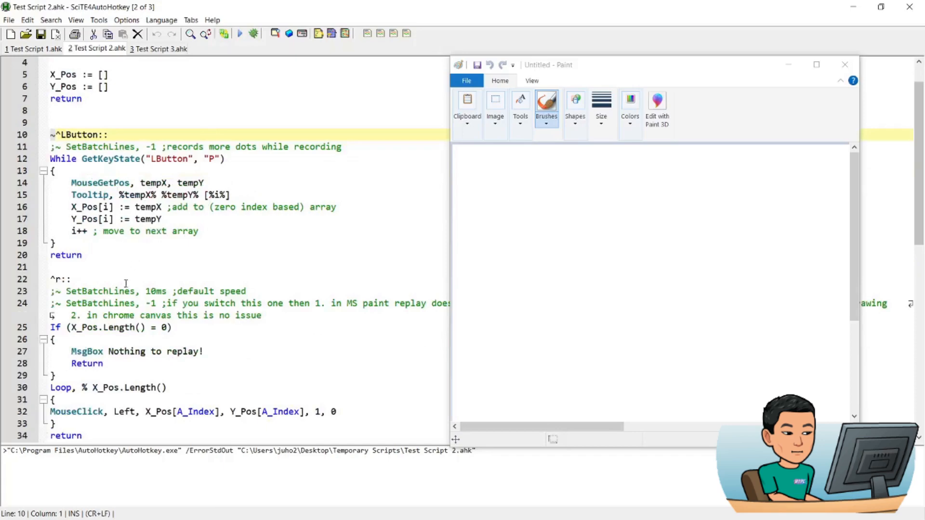
{"action": "scroll", "scroll_direction": "down", "scroll_amount": 3}
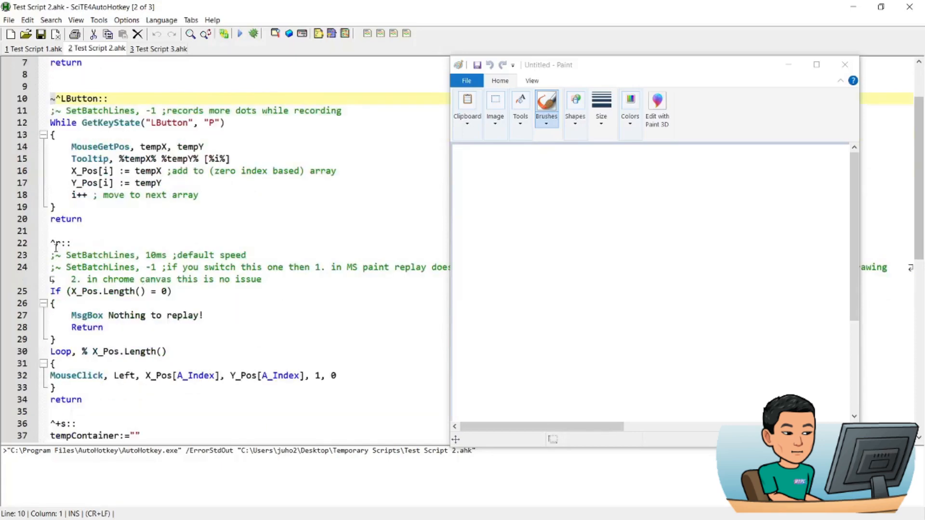
{"action": "scroll", "scroll_direction": "down", "scroll_amount": 3}
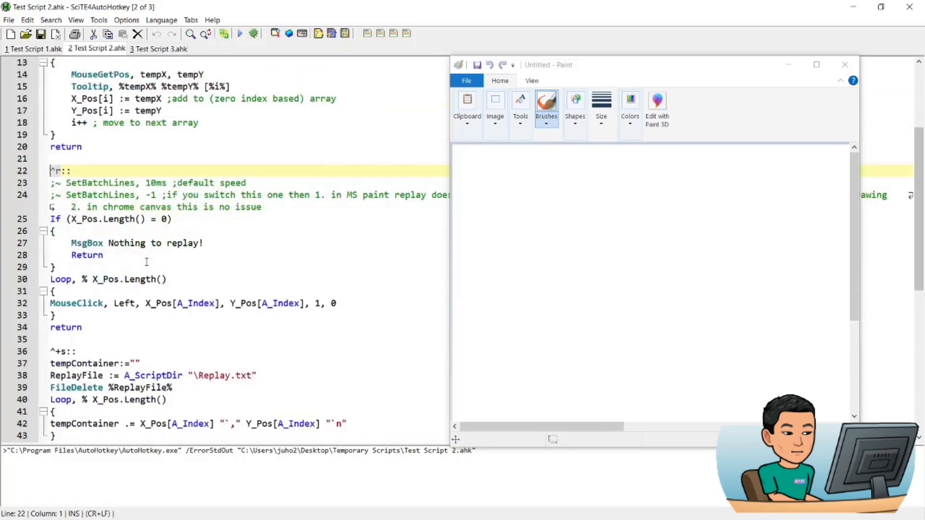
{"action": "scroll", "scroll_direction": "down", "scroll_amount": 3}
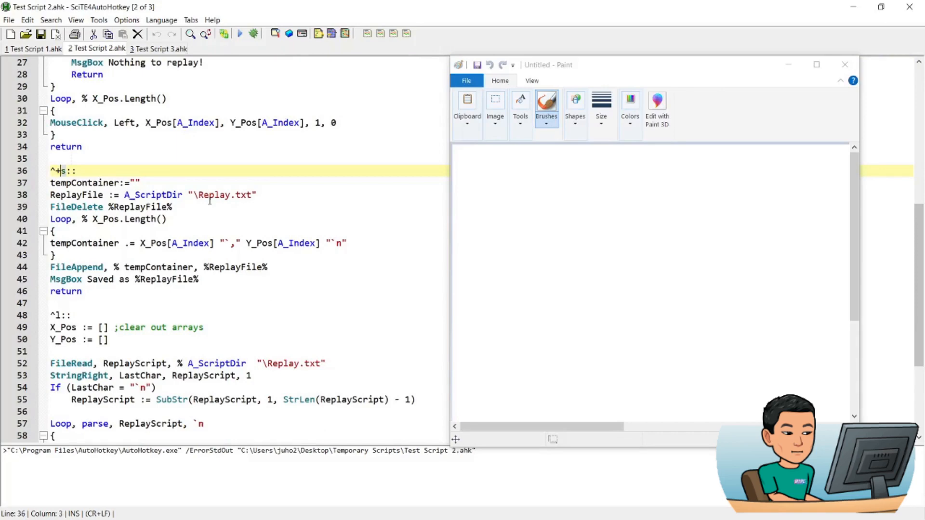
{"action": "scroll", "scroll_direction": "down", "scroll_amount": 3}
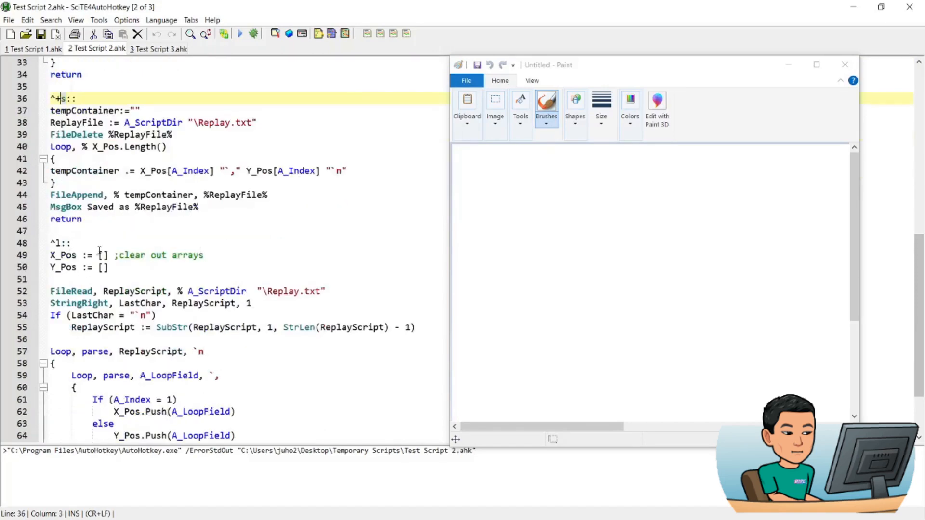
{"action": "scroll", "scroll_direction": "down", "scroll_amount": 3}
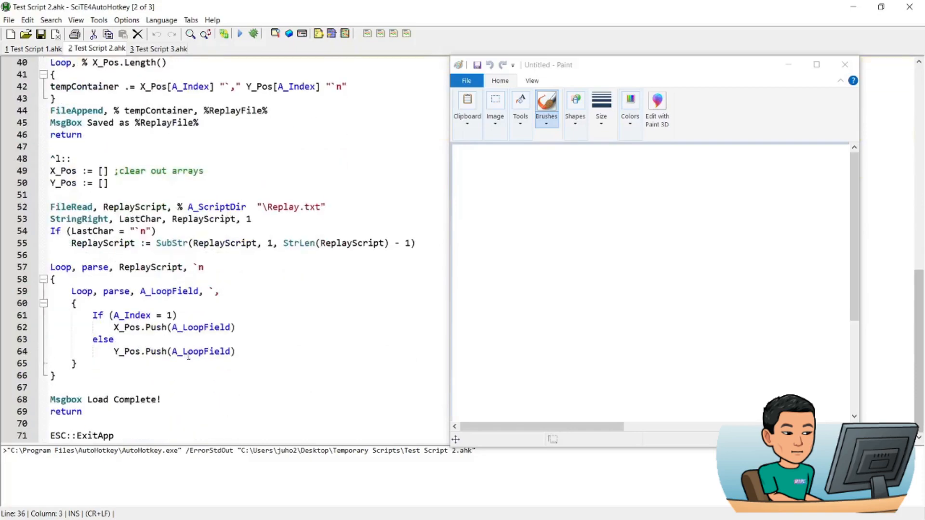
{"action": "scroll", "scroll_direction": "up", "scroll_amount": 3}
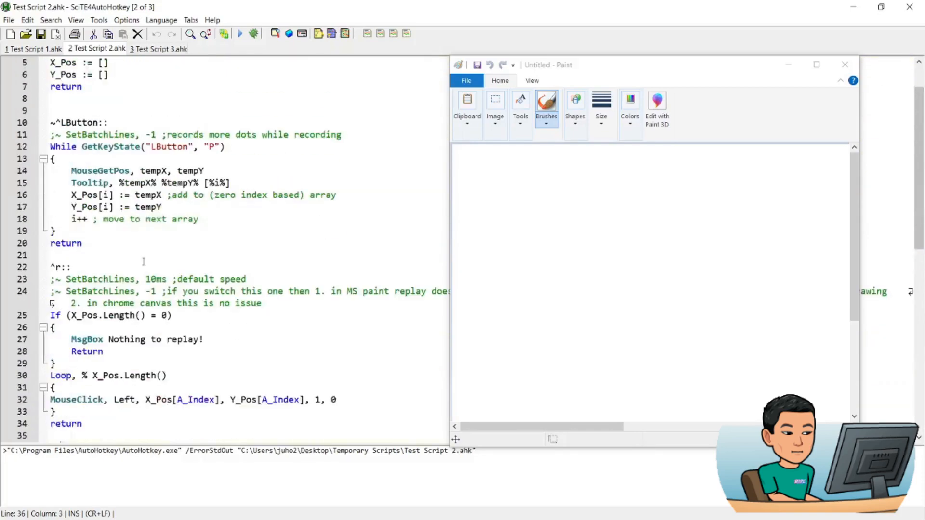
{"action": "scroll", "scroll_direction": "up", "scroll_amount": 3}
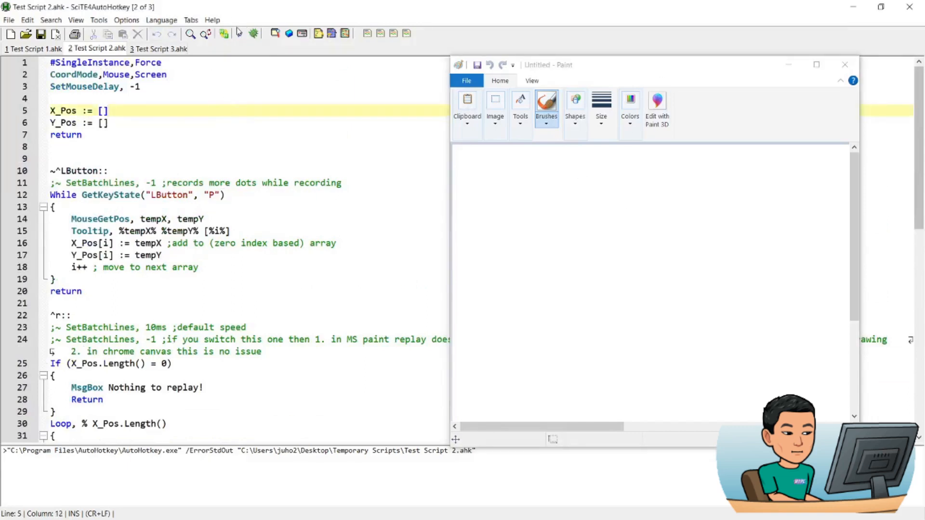
Step: Draw a stickman with the Paint brush and save its recorded strokes to Replay.txt
{"action": "left_click", "coordinate": [239, 33]}
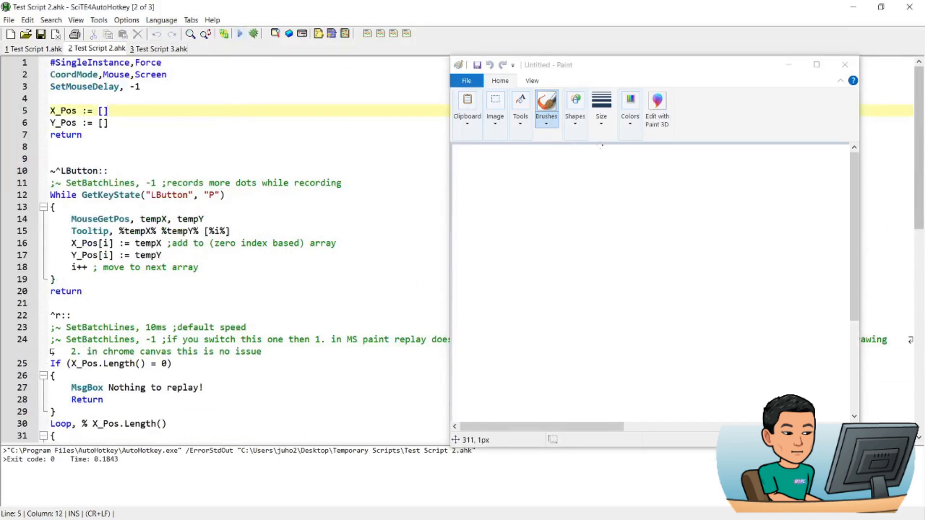
{"action": "left_click", "coordinate": [601, 109]}
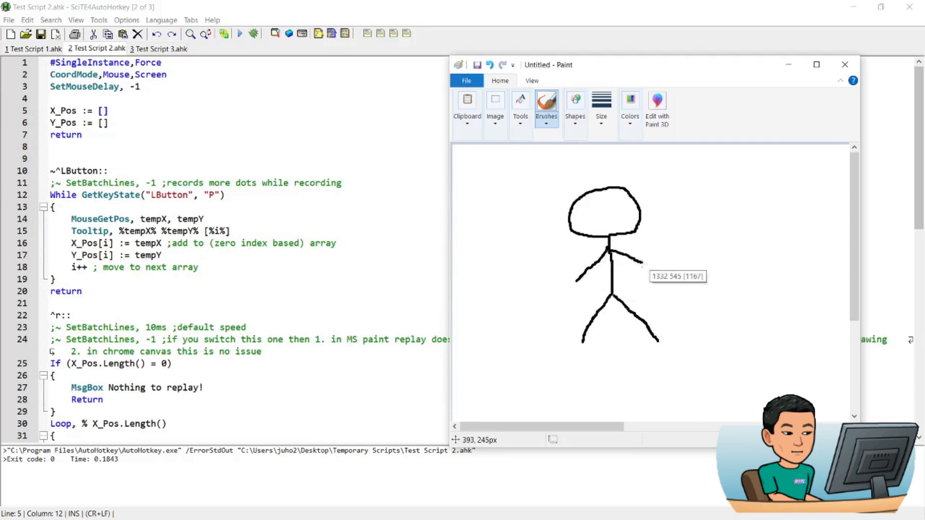
{"action": "mouse_move", "coordinate": [690, 281]}
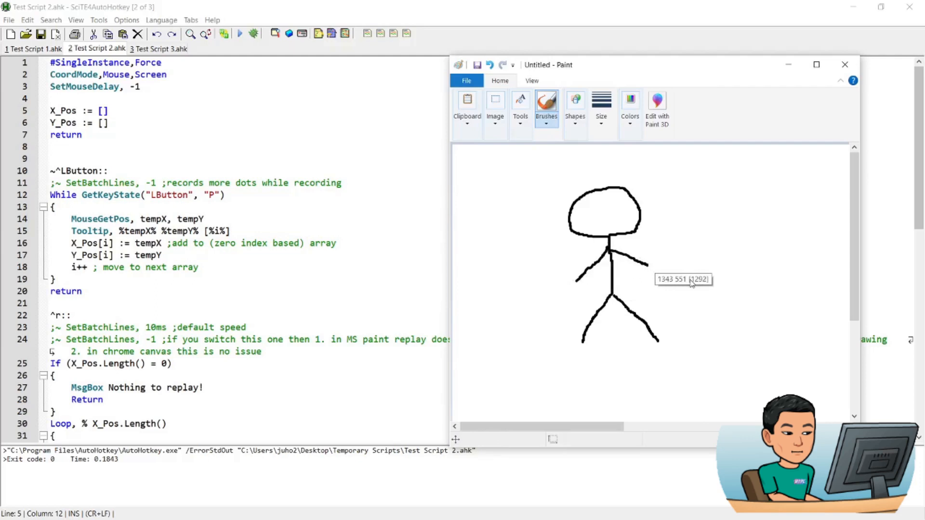
{"action": "mouse_move", "coordinate": [690, 284]}
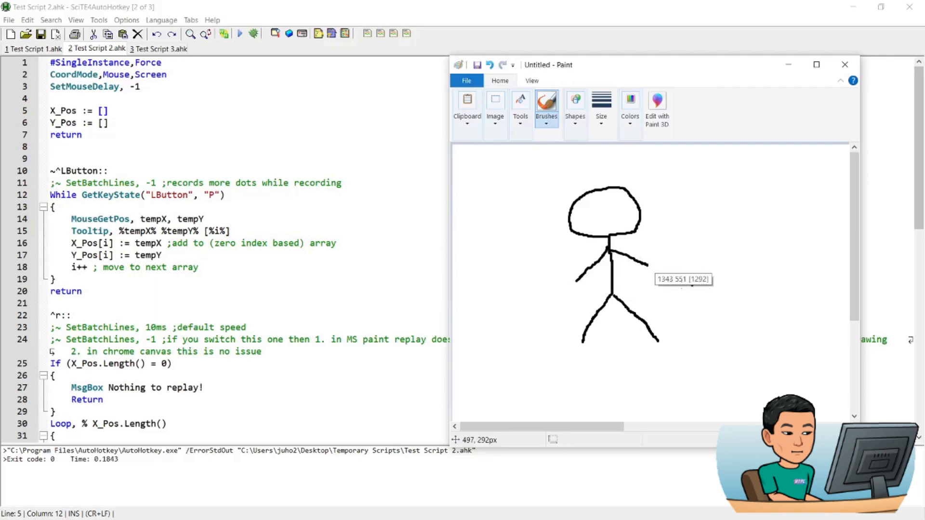
{"action": "mouse_move", "coordinate": [685, 288]}
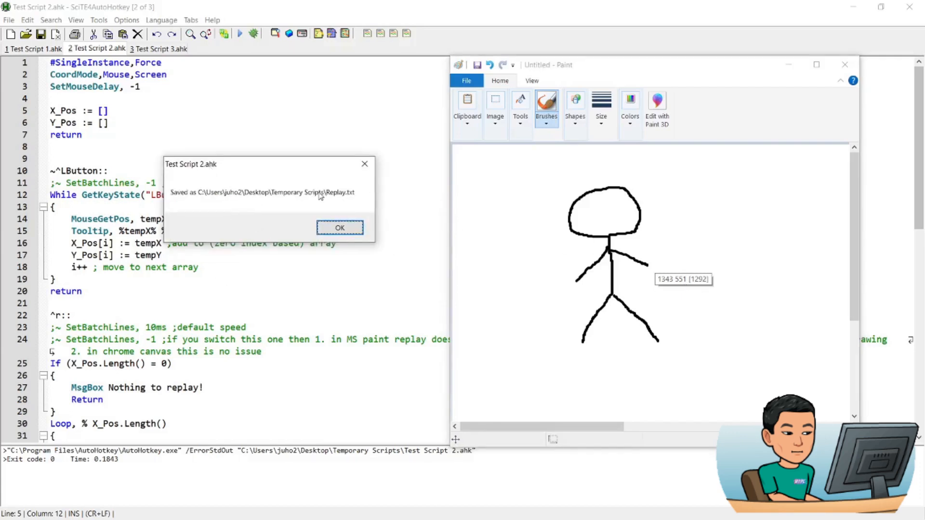
{"action": "left_click", "coordinate": [339, 228]}
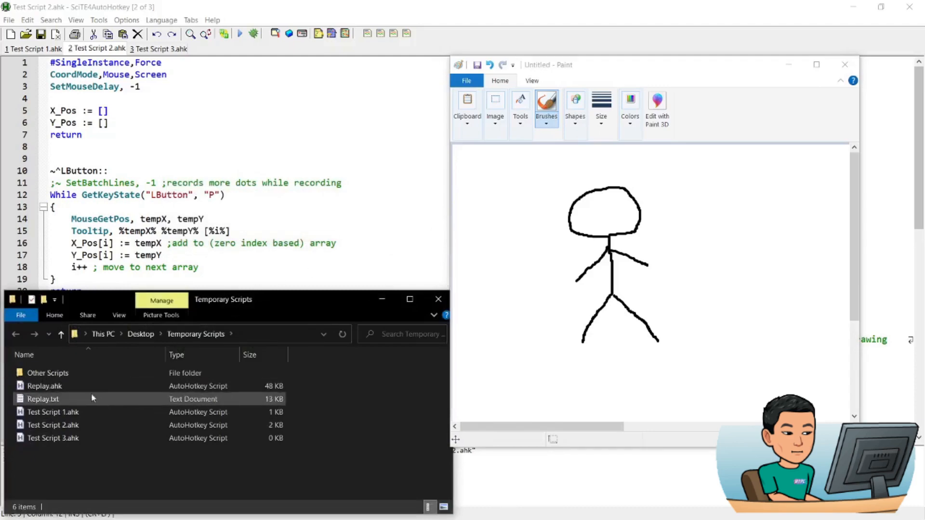
Step: View Replay.txt's recorded coordinates in Notepad, then close it
{"action": "left_click", "coordinate": [43, 399]}
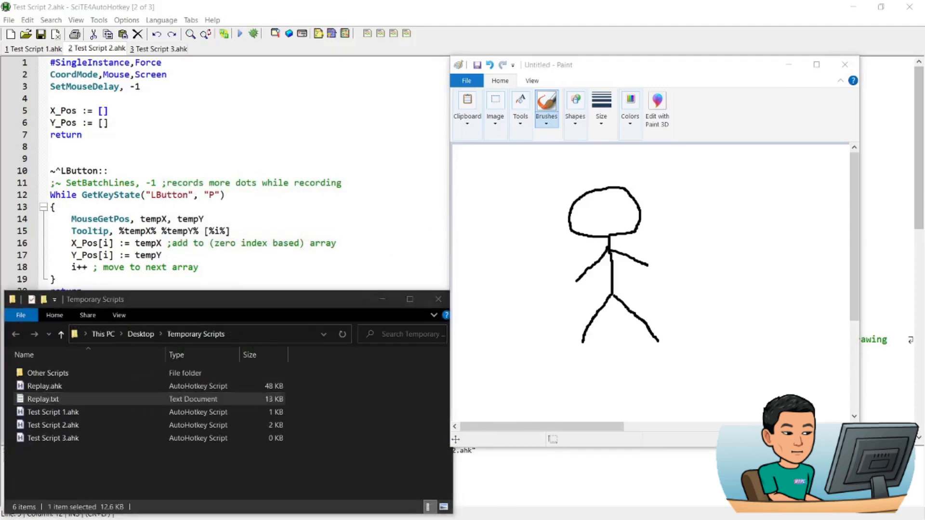
{"action": "double_click", "coordinate": [42, 399]}
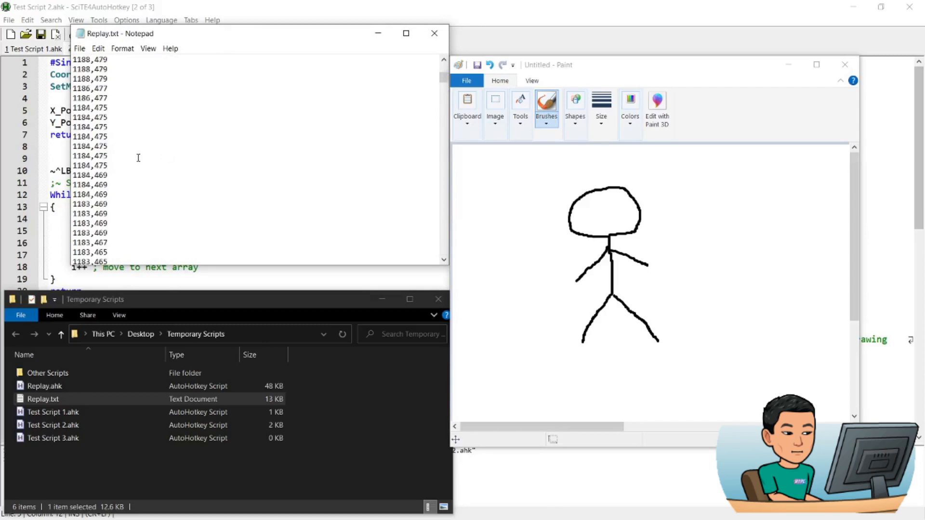
{"action": "left_click", "coordinate": [434, 33]}
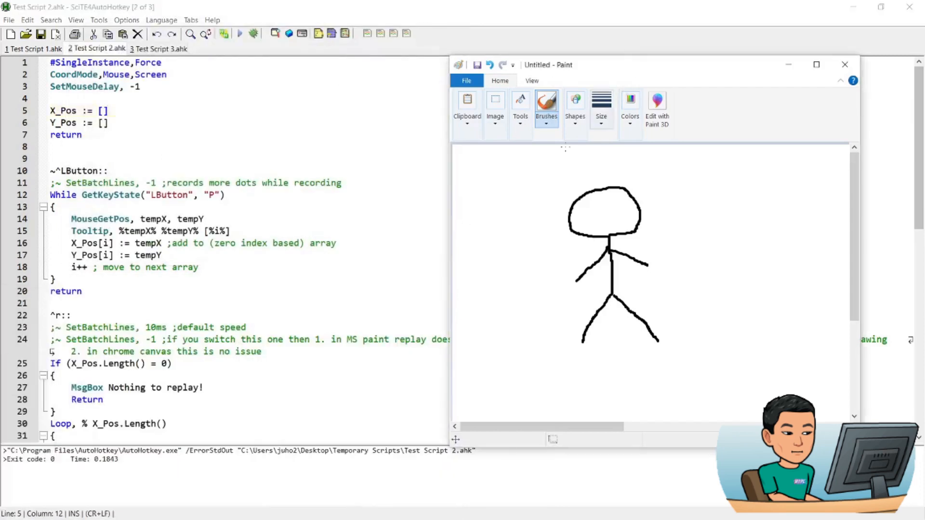
{"action": "mouse_move", "coordinate": [554, 230]}
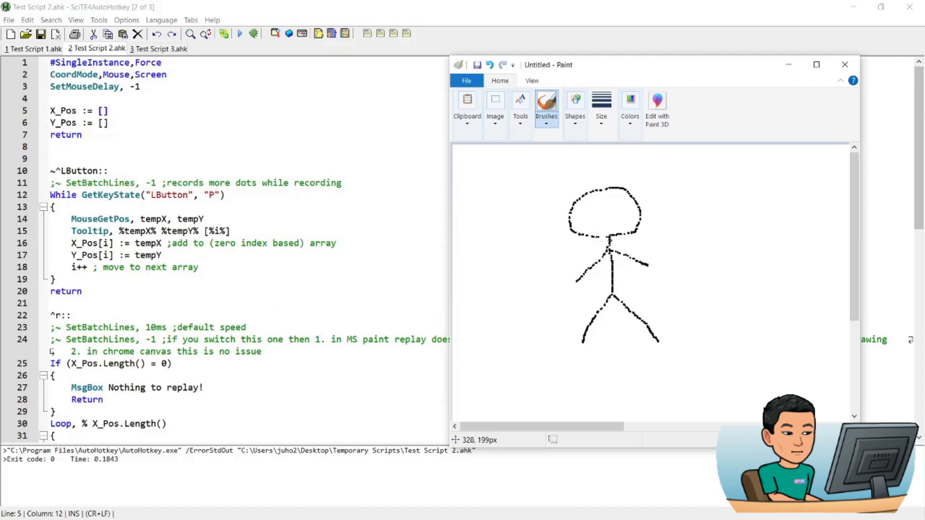
{"action": "mouse_move", "coordinate": [646, 229]}
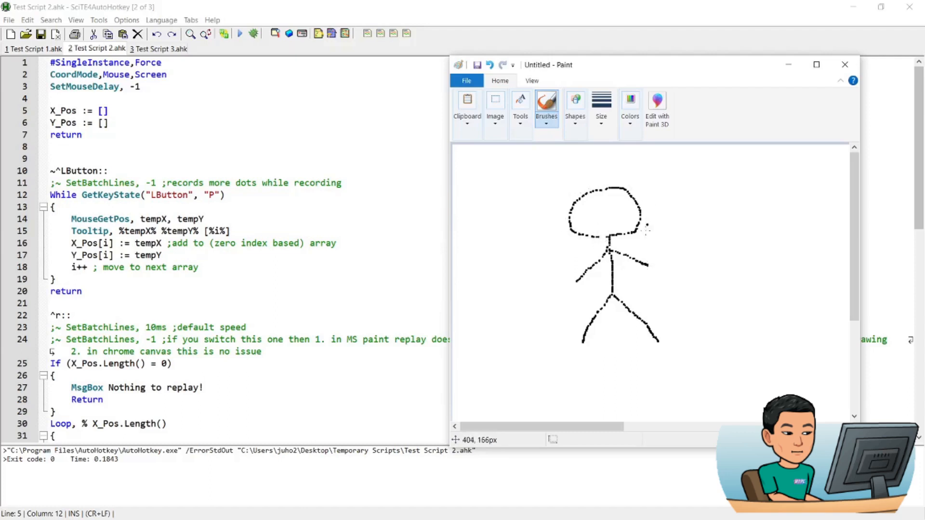
{"action": "mouse_move", "coordinate": [660, 249]}
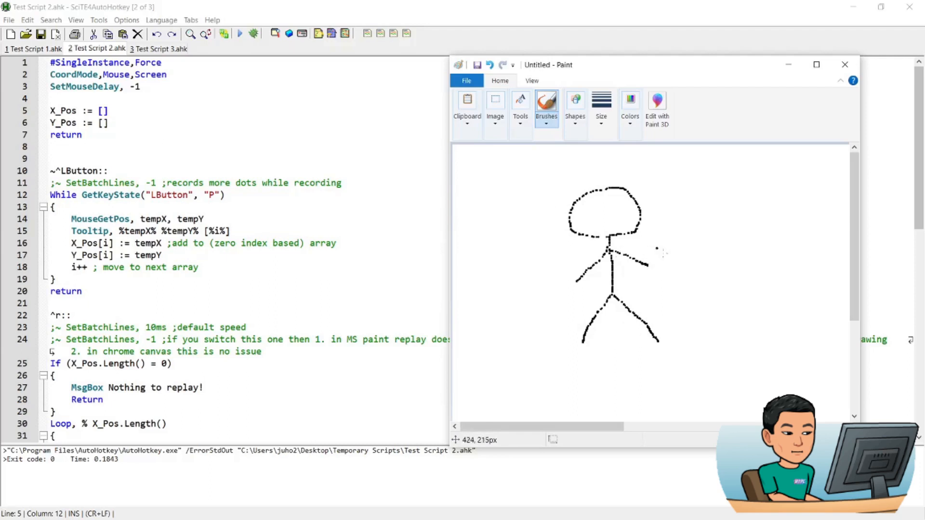
{"action": "mouse_move", "coordinate": [536, 299]}
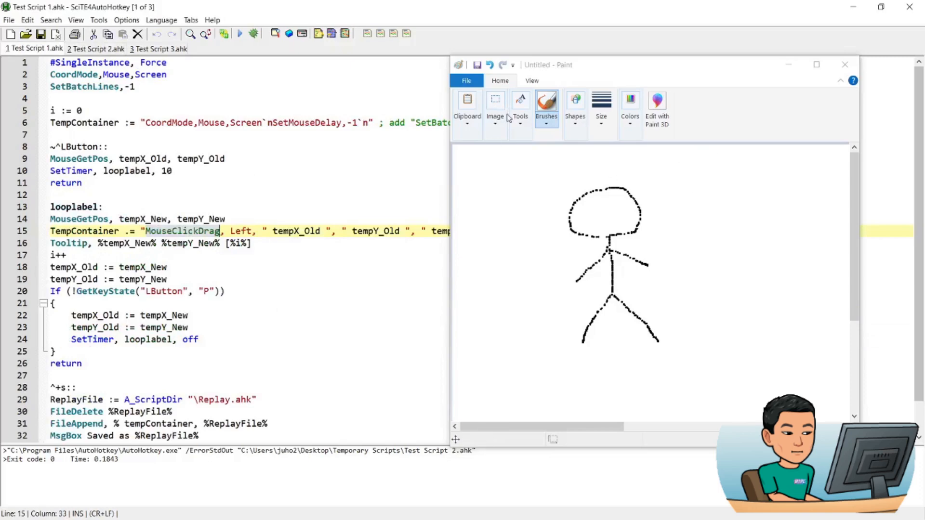
{"action": "mouse_move", "coordinate": [244, 266]}
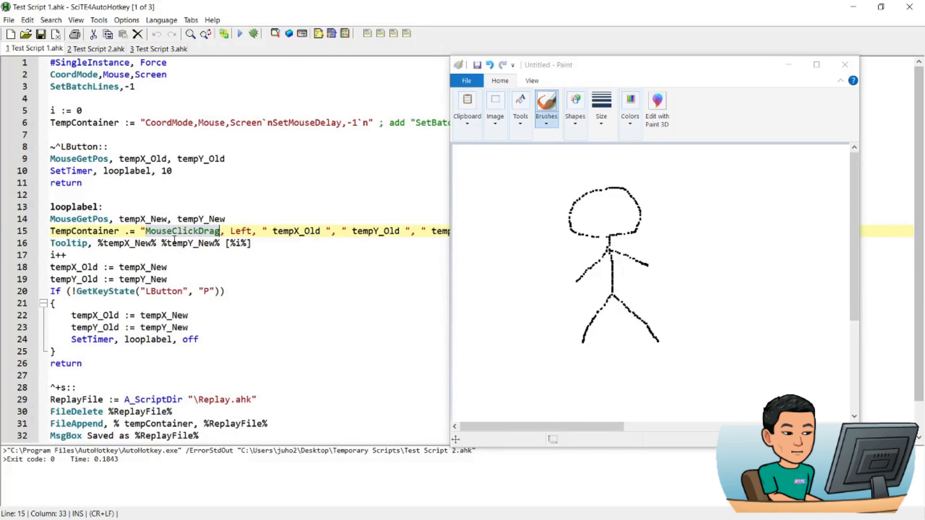
{"action": "mouse_move", "coordinate": [509, 209]}
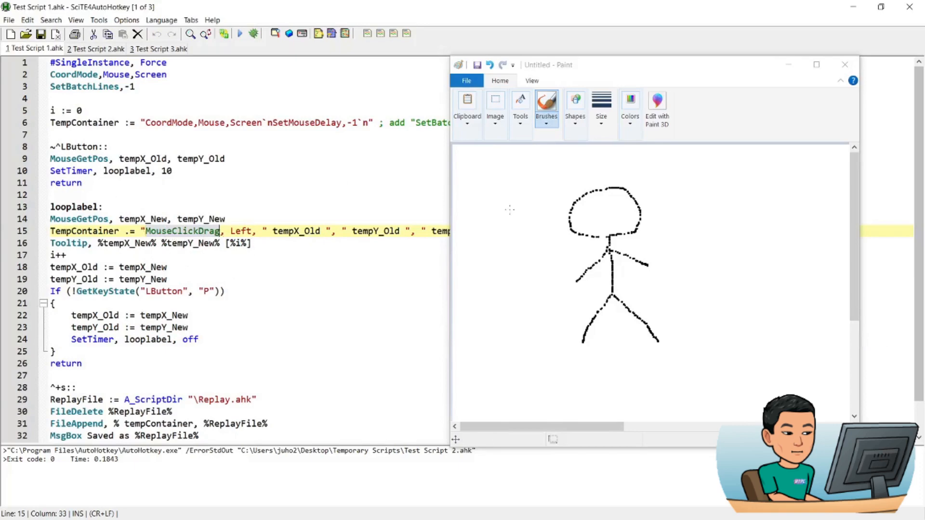
{"action": "mouse_move", "coordinate": [504, 114]}
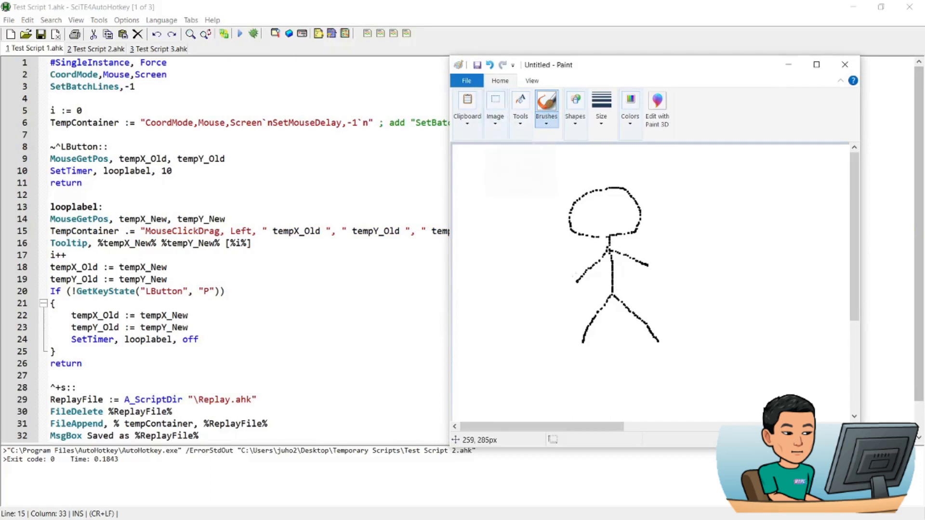
Step: Clear the dotted stickman from the Paint canvas
{"action": "left_click", "coordinate": [495, 108]}
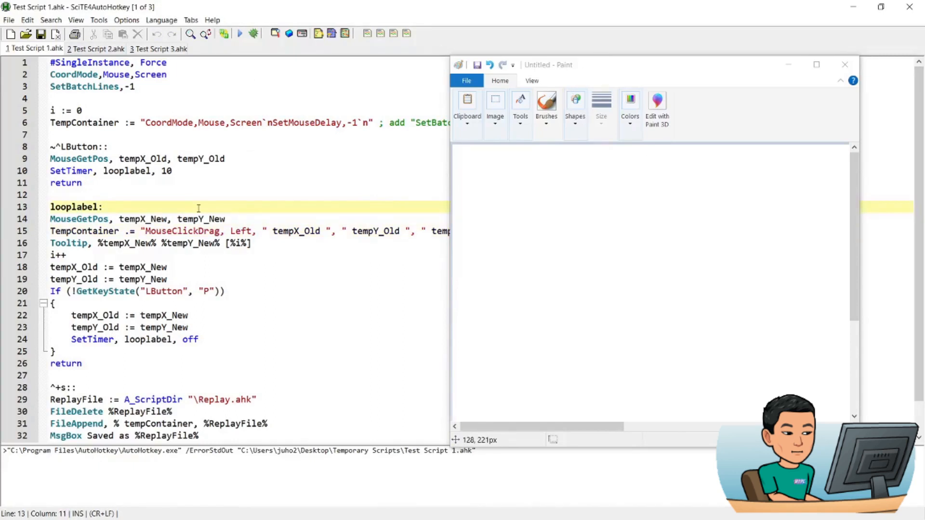
{"action": "mouse_move", "coordinate": [230, 44]}
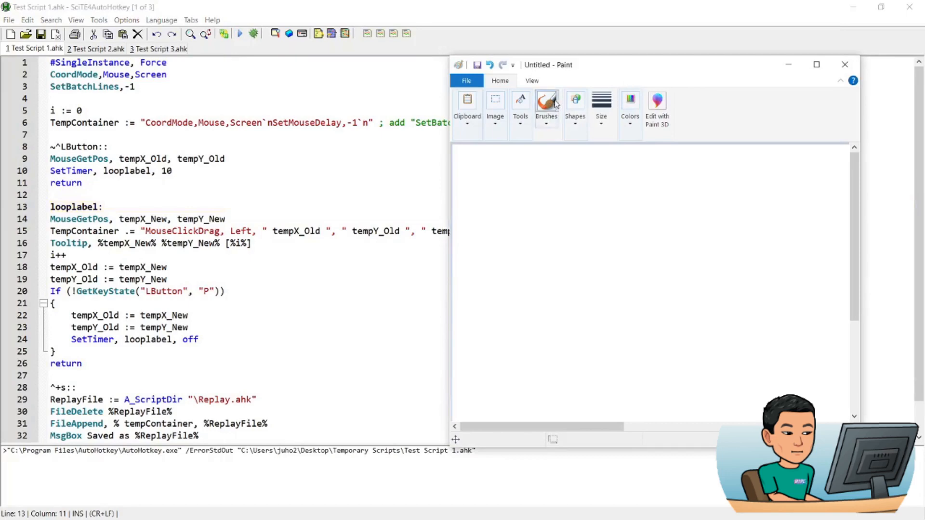
Step: Draw a new stickman with the brush and save its strokes as Replay.ahk
{"action": "left_click", "coordinate": [601, 108]}
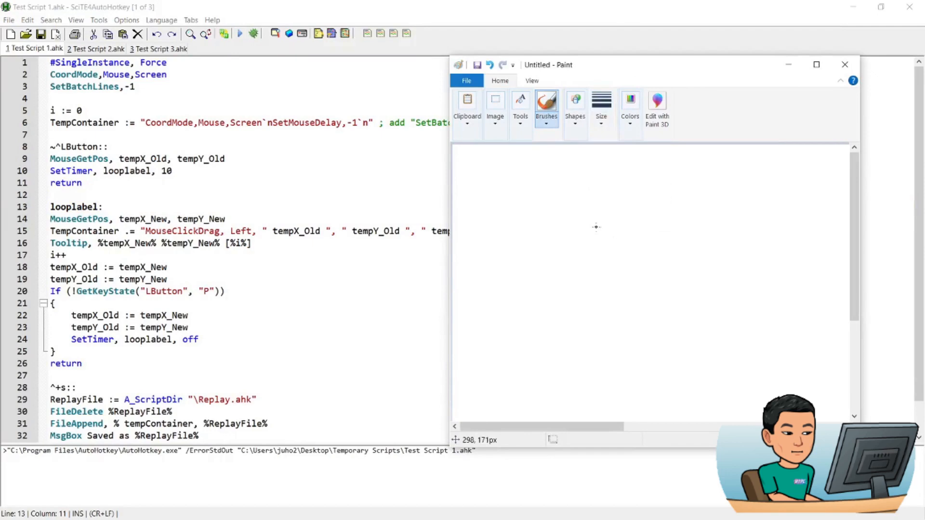
{"action": "mouse_move", "coordinate": [589, 226]}
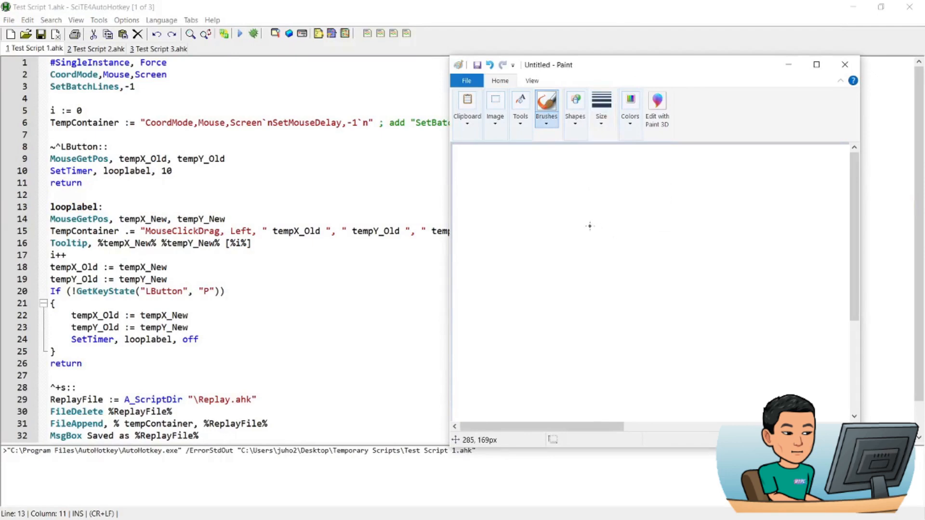
{"action": "mouse_move", "coordinate": [580, 231]}
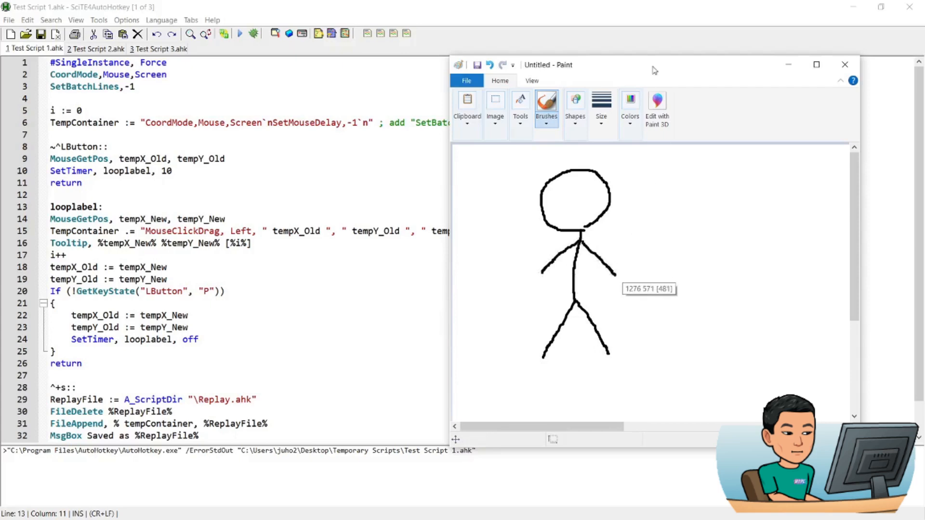
{"action": "mouse_move", "coordinate": [612, 186]}
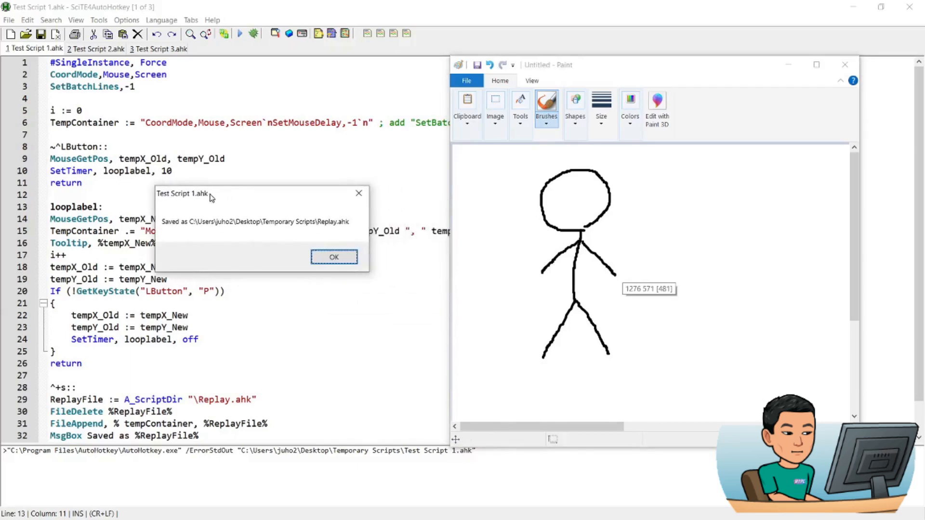
{"action": "mouse_move", "coordinate": [349, 229]}
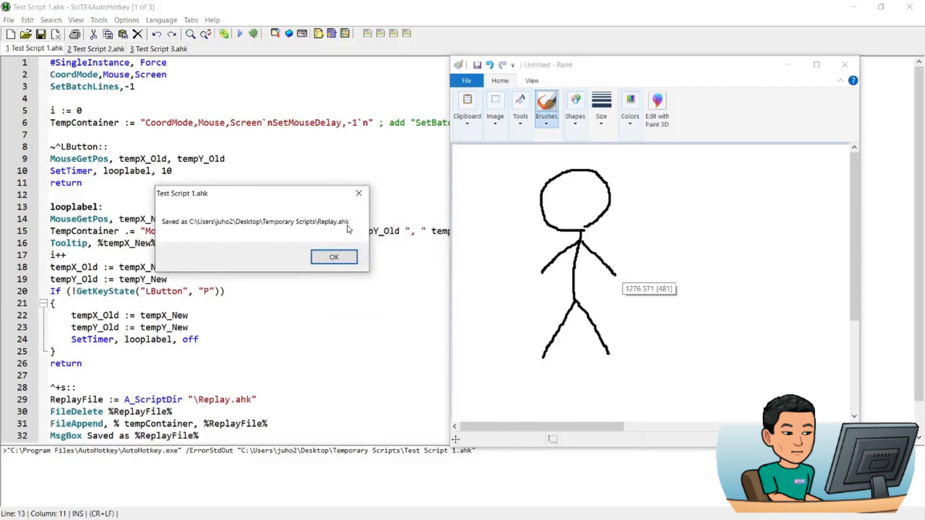
{"action": "left_click", "coordinate": [333, 256]}
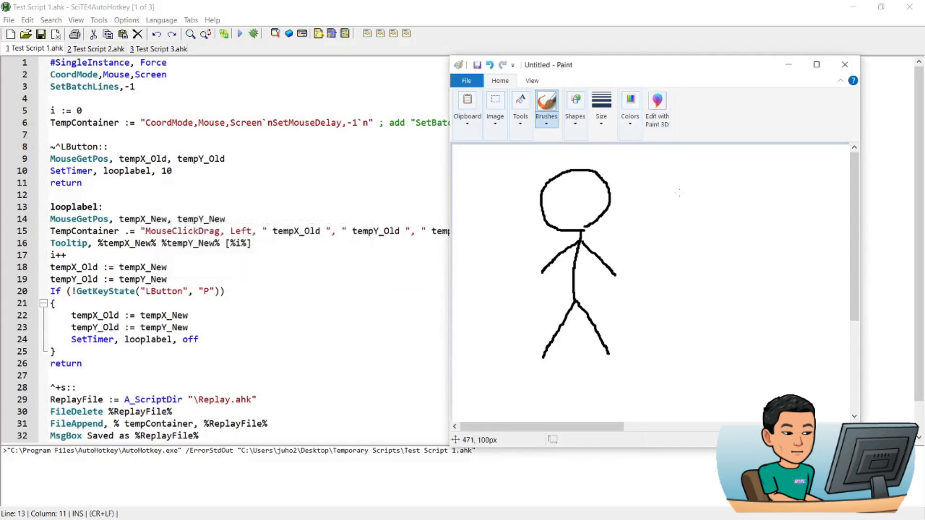
{"action": "left_click", "coordinate": [495, 110]}
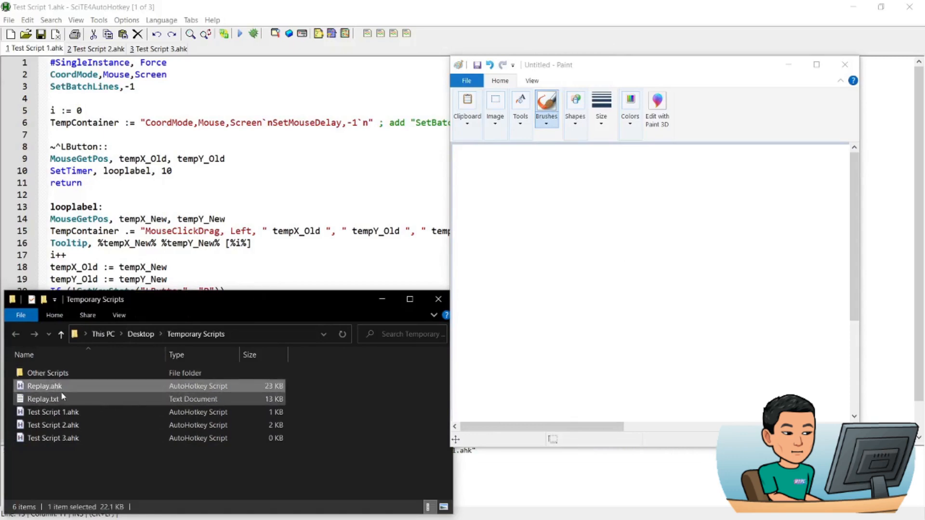
{"action": "mouse_move", "coordinate": [53, 385]}
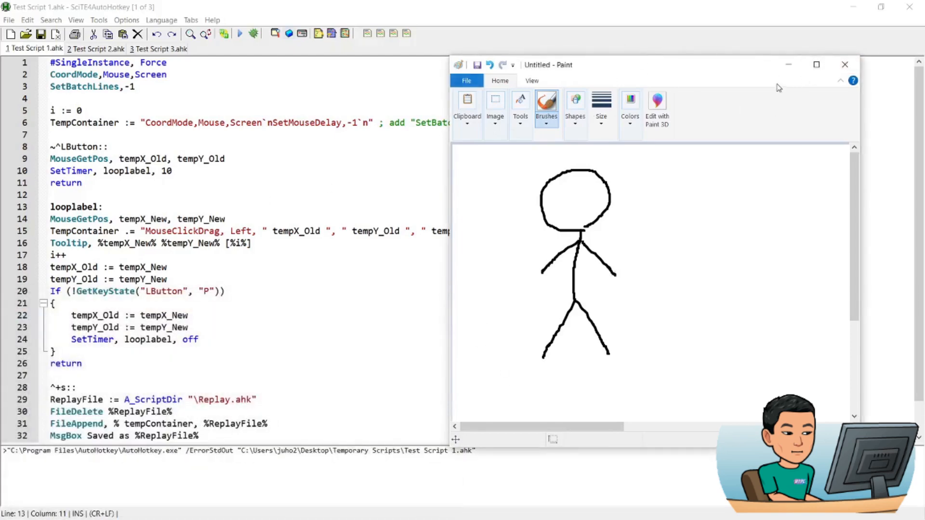
{"action": "mouse_move", "coordinate": [844, 65]}
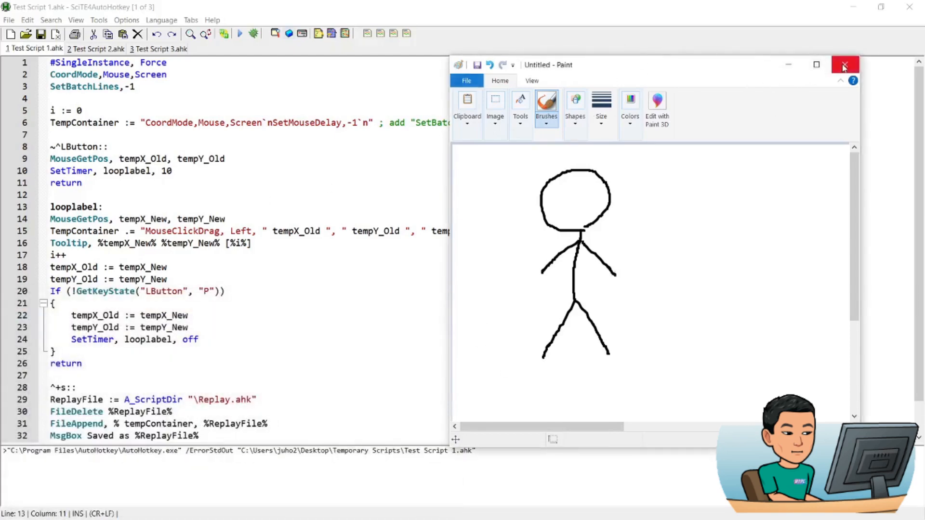
Step: Close the Paint window showing the solid-line stickman
{"action": "left_click", "coordinate": [844, 65]}
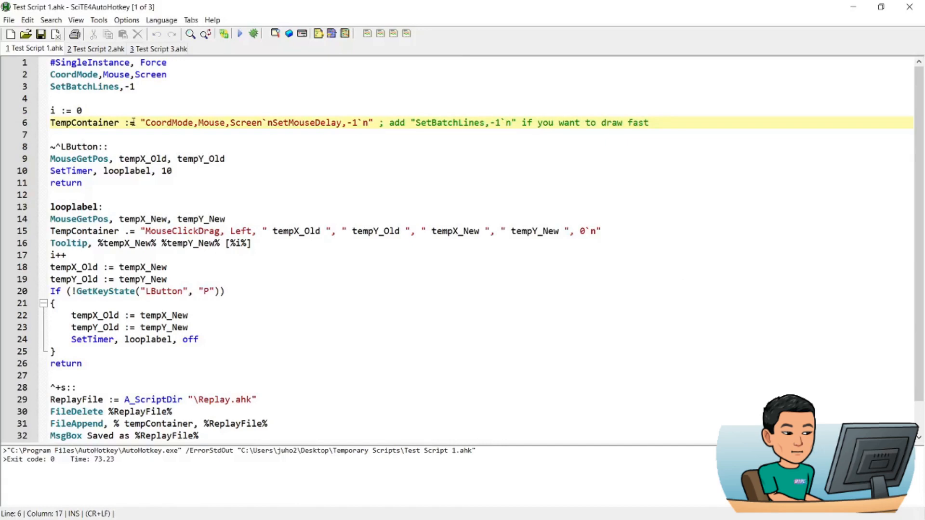
{"action": "left_click", "coordinate": [80, 74]}
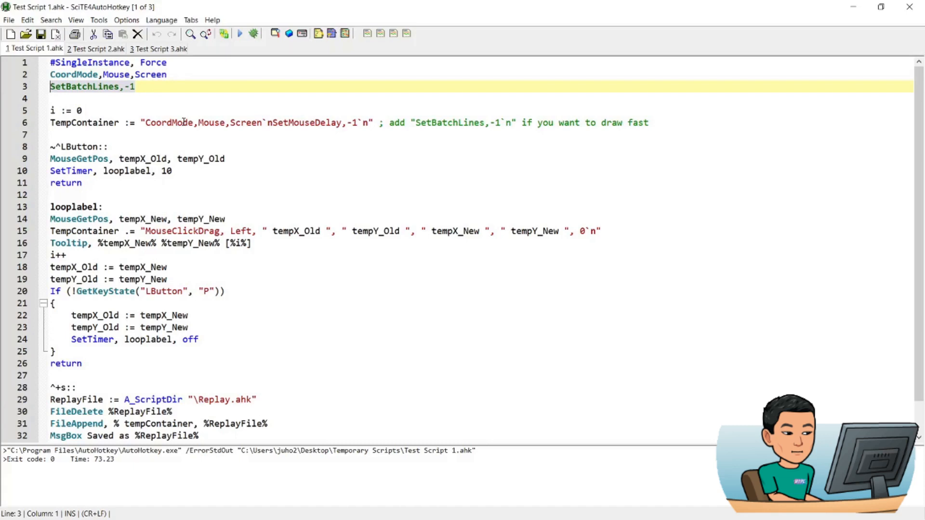
{"action": "mouse_move", "coordinate": [55, 111]}
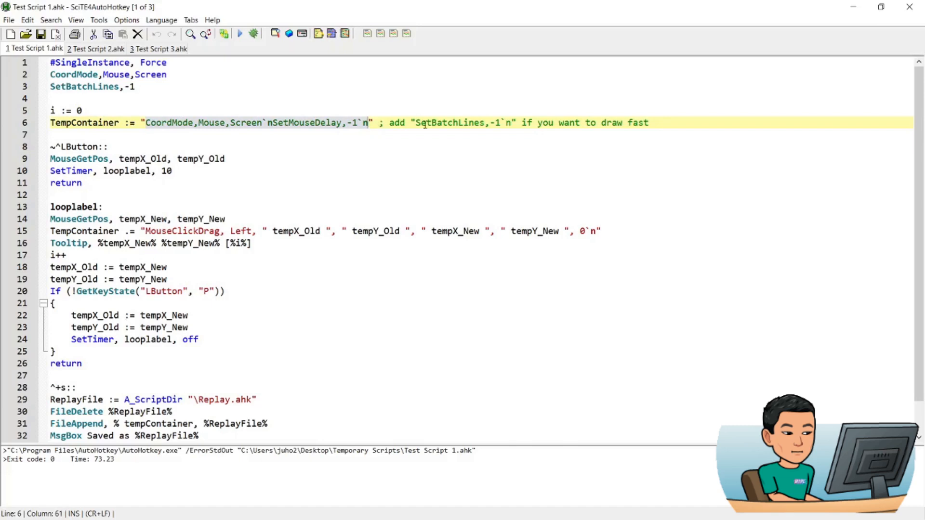
{"action": "left_click", "coordinate": [710, 122]}
{"action": "type", "text": "return"}
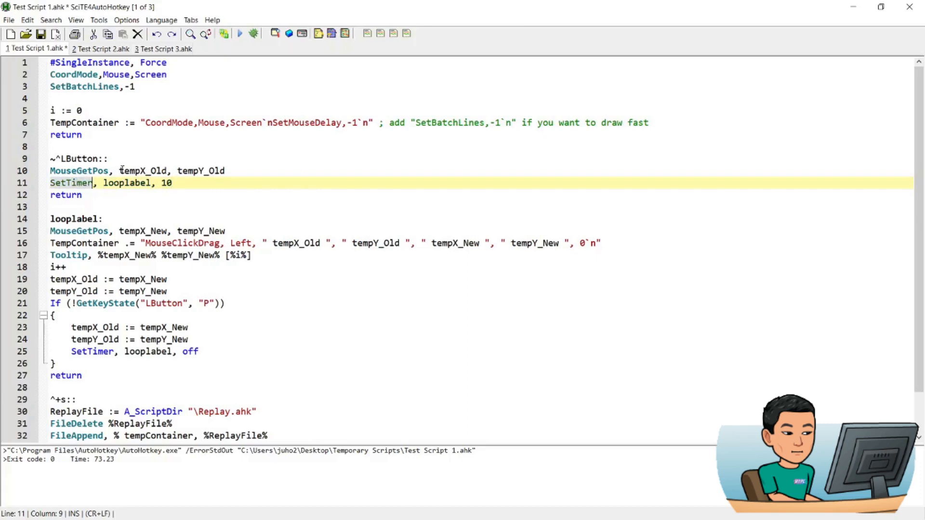
Step: Insert return after the TempContainer line and review the hotkey and looplabel capture code
{"action": "left_click", "coordinate": [77, 219]}
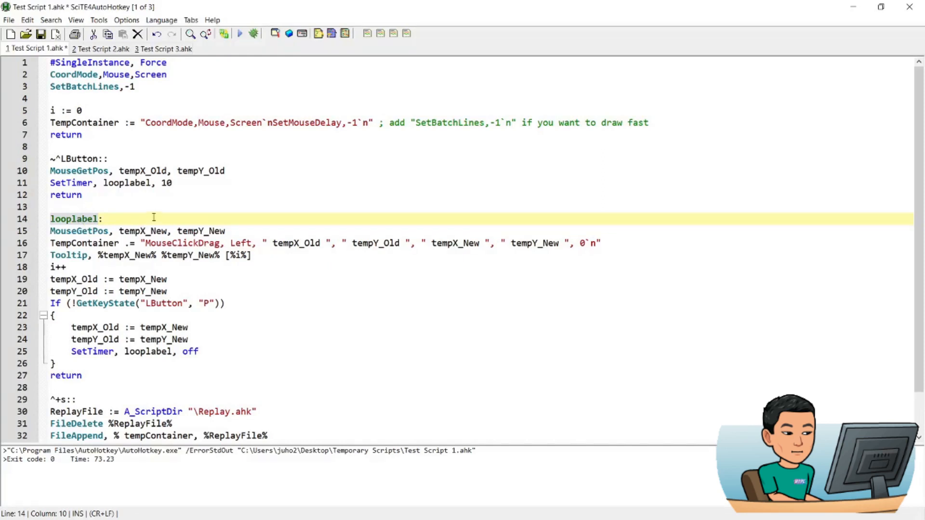
{"action": "mouse_move", "coordinate": [144, 171]}
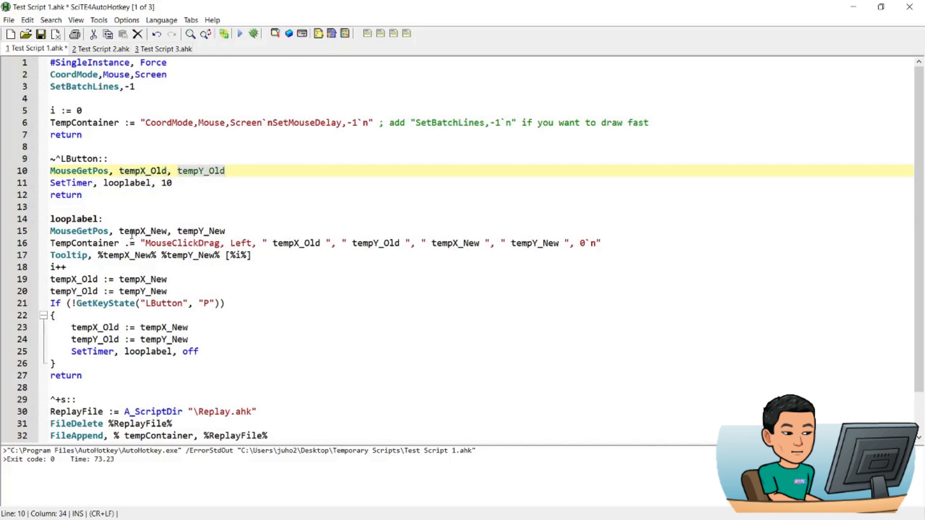
{"action": "left_click", "coordinate": [276, 230]}
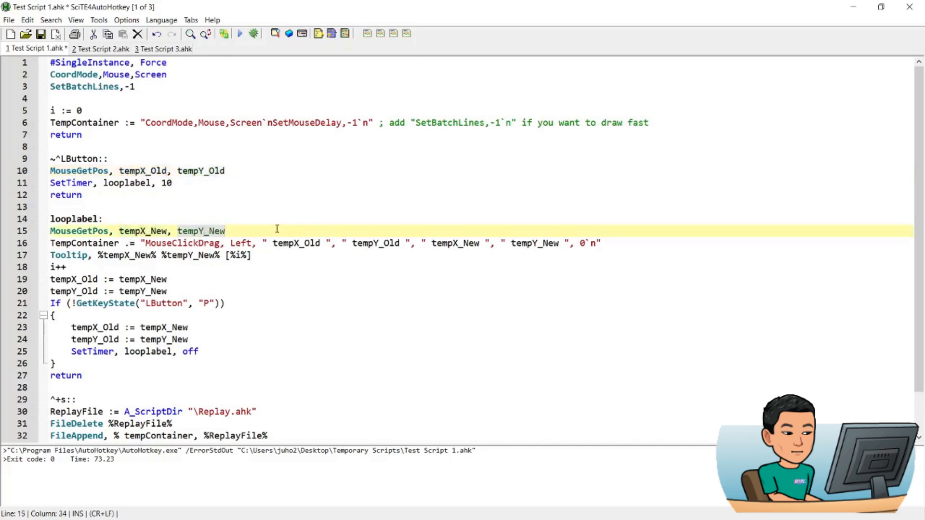
{"action": "mouse_move", "coordinate": [166, 227]}
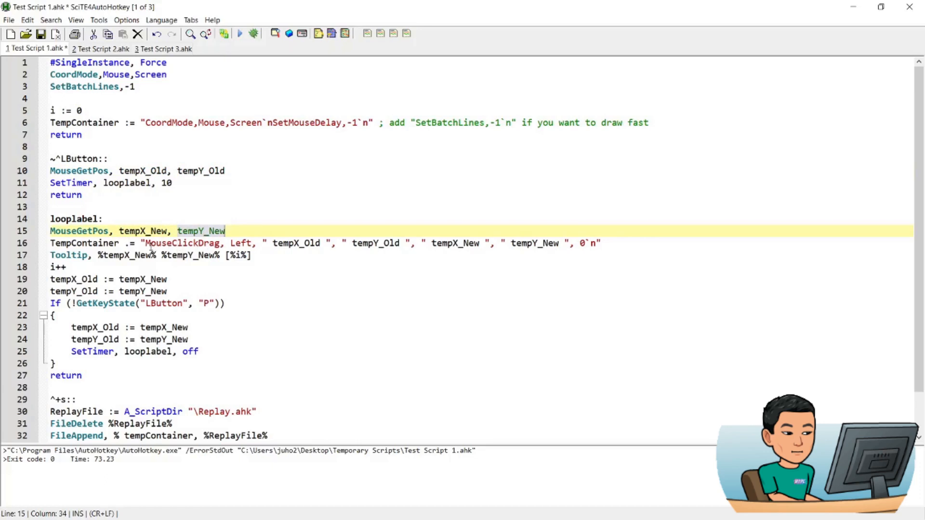
{"action": "left_click", "coordinate": [201, 243]}
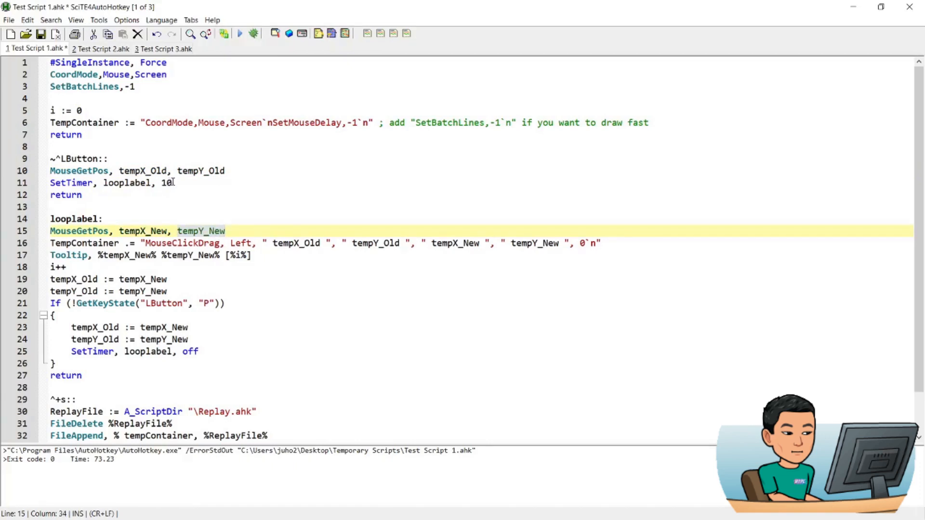
{"action": "left_click", "coordinate": [75, 219]}
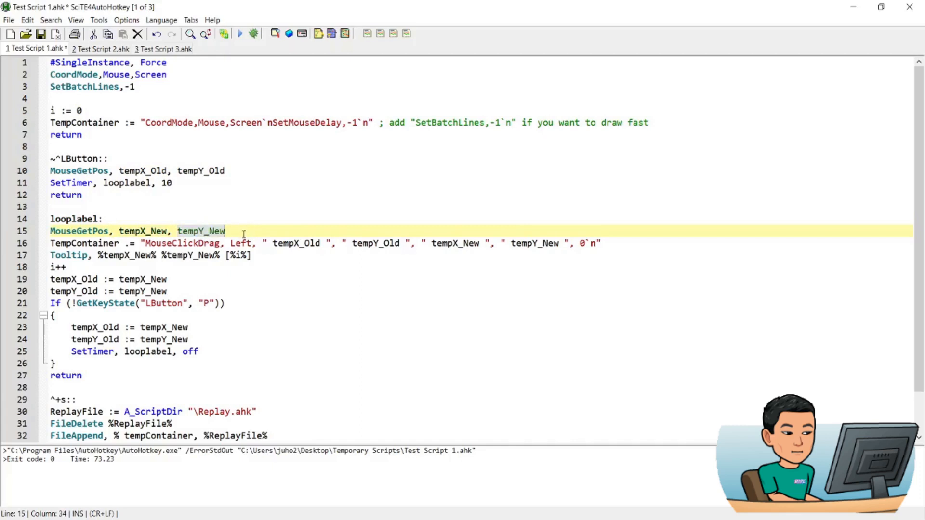
{"action": "mouse_move", "coordinate": [105, 243]}
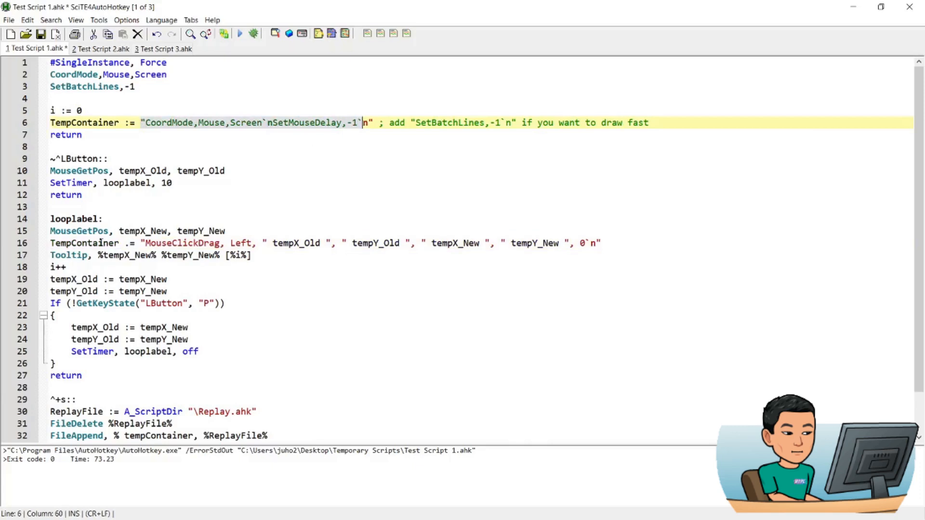
{"action": "left_click", "coordinate": [177, 243]}
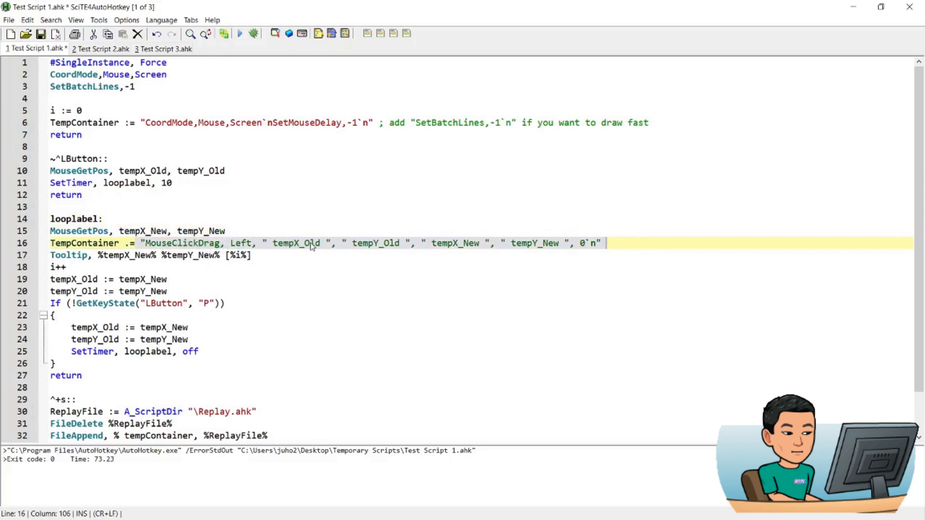
{"action": "mouse_move", "coordinate": [296, 250]}
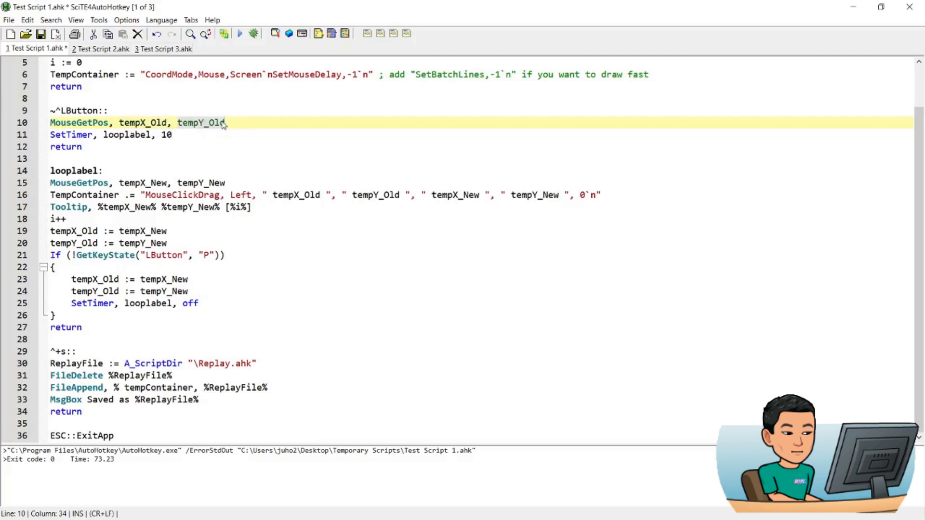
{"action": "left_click", "coordinate": [168, 134]}
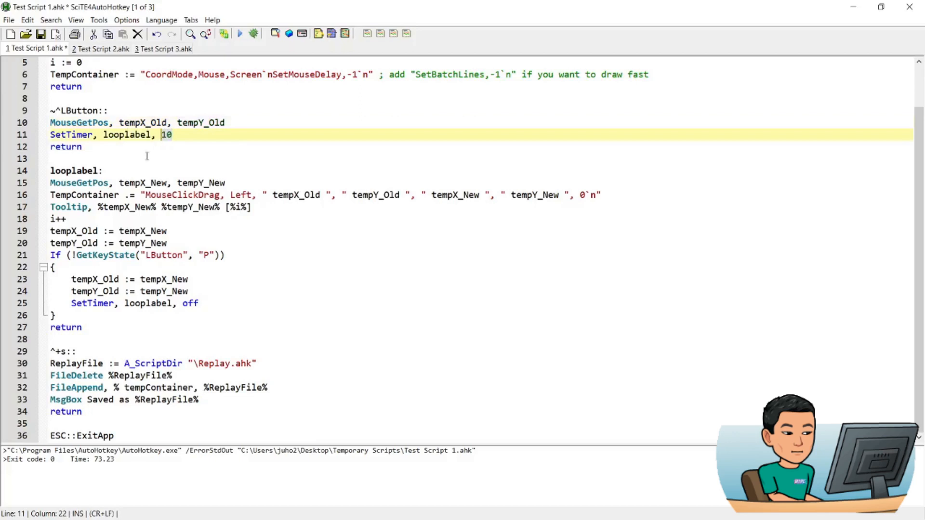
{"action": "left_click", "coordinate": [75, 170]}
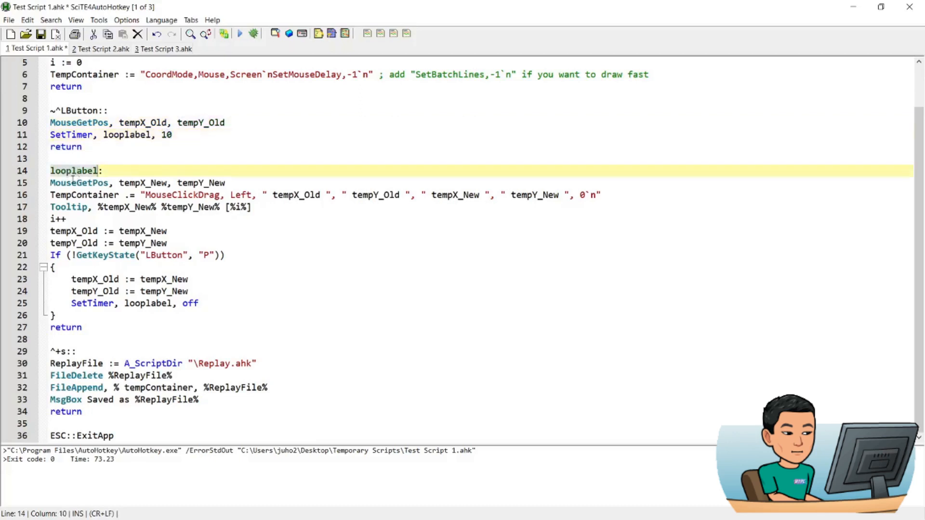
{"action": "mouse_move", "coordinate": [65, 176]}
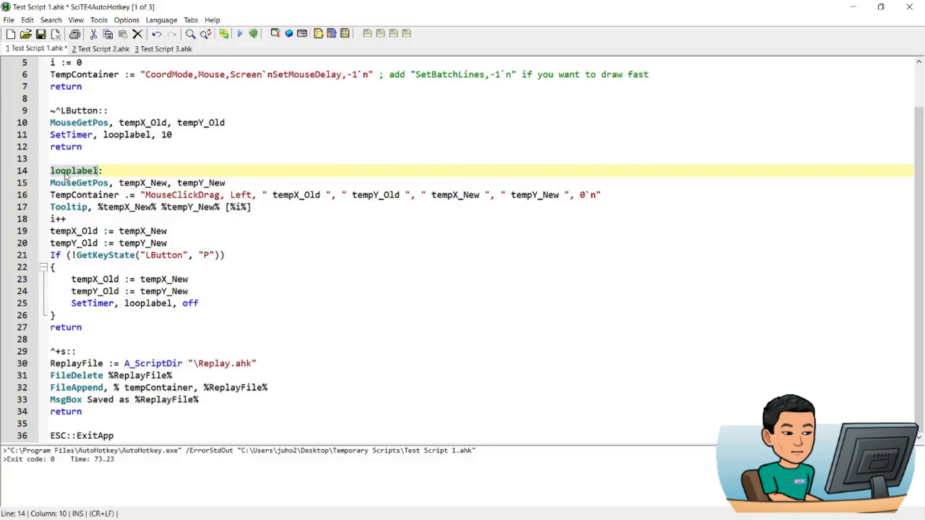
{"action": "mouse_move", "coordinate": [126, 183]}
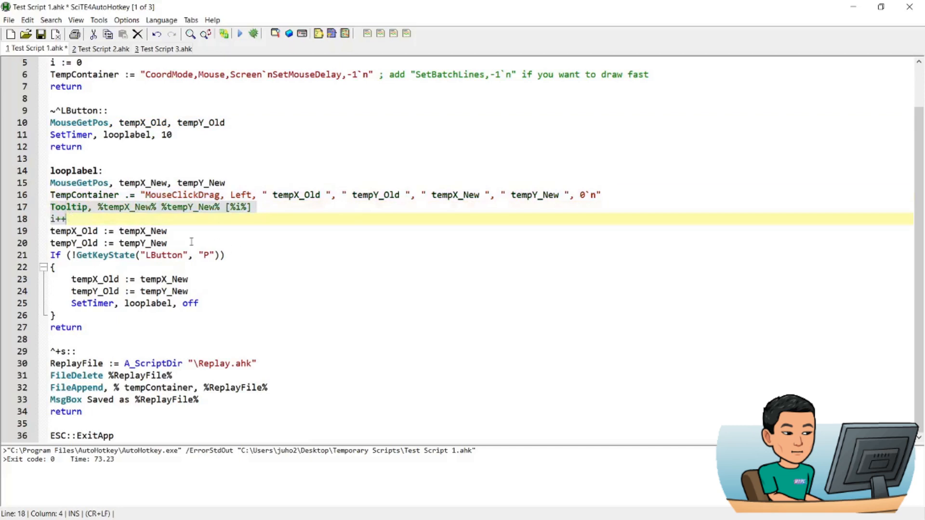
{"action": "mouse_move", "coordinate": [149, 243]}
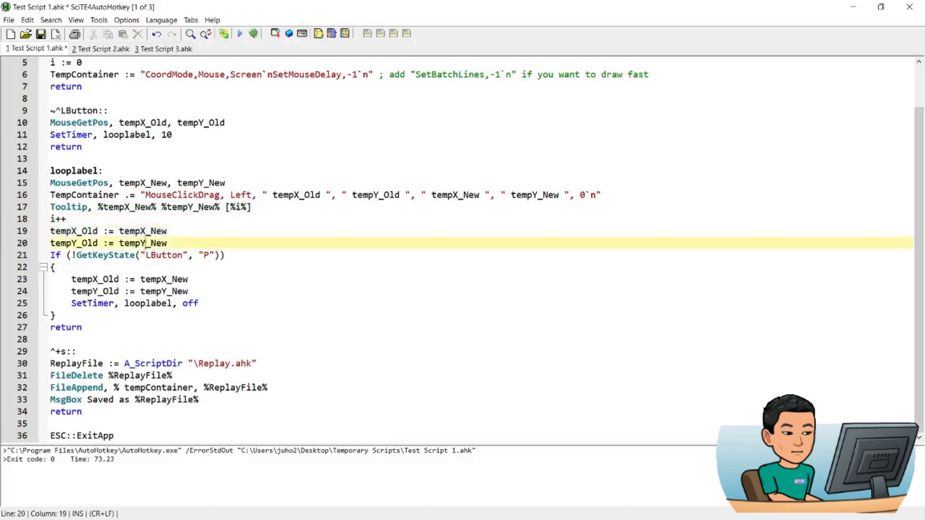
{"action": "left_click", "coordinate": [75, 242]}
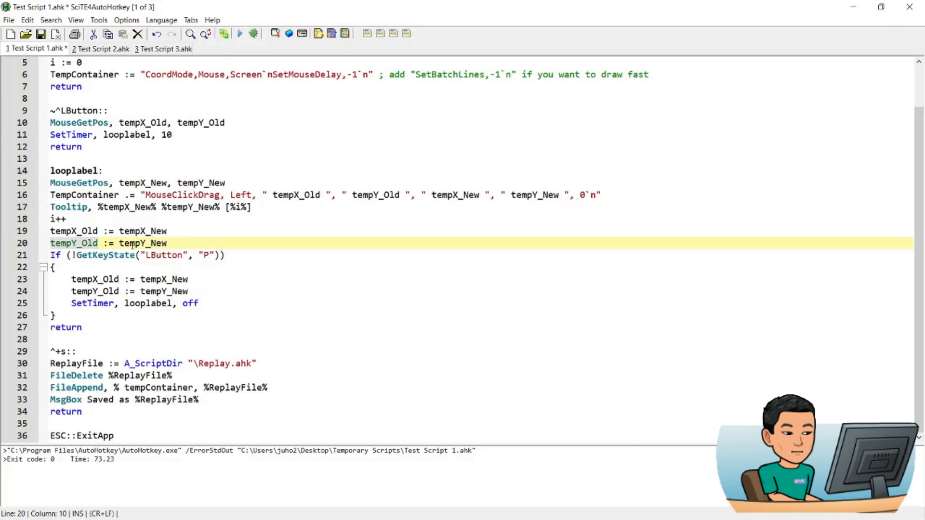
{"action": "mouse_move", "coordinate": [100, 250]}
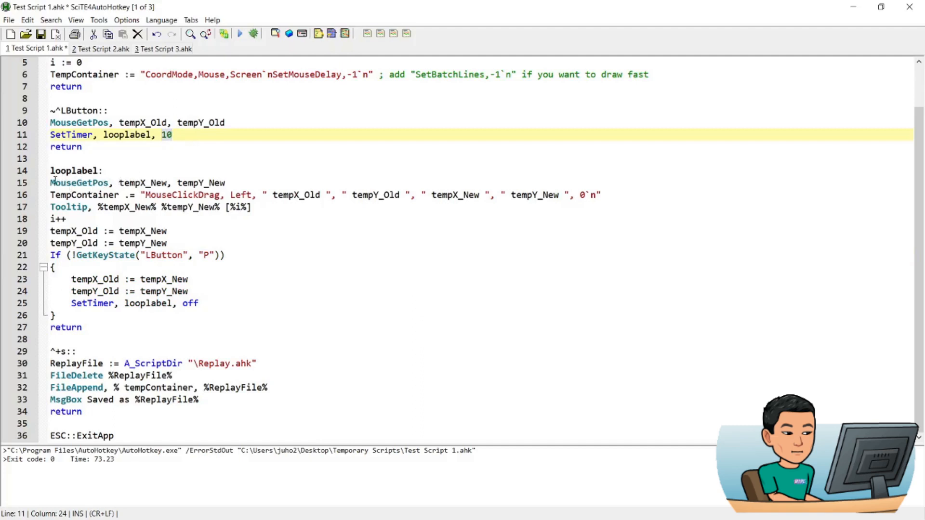
{"action": "left_click", "coordinate": [258, 182]}
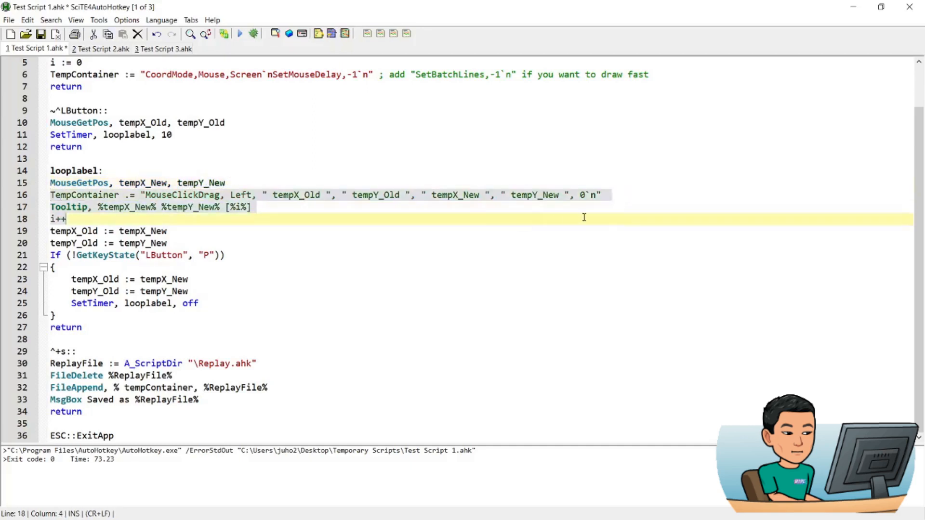
{"action": "left_click", "coordinate": [607, 194]}
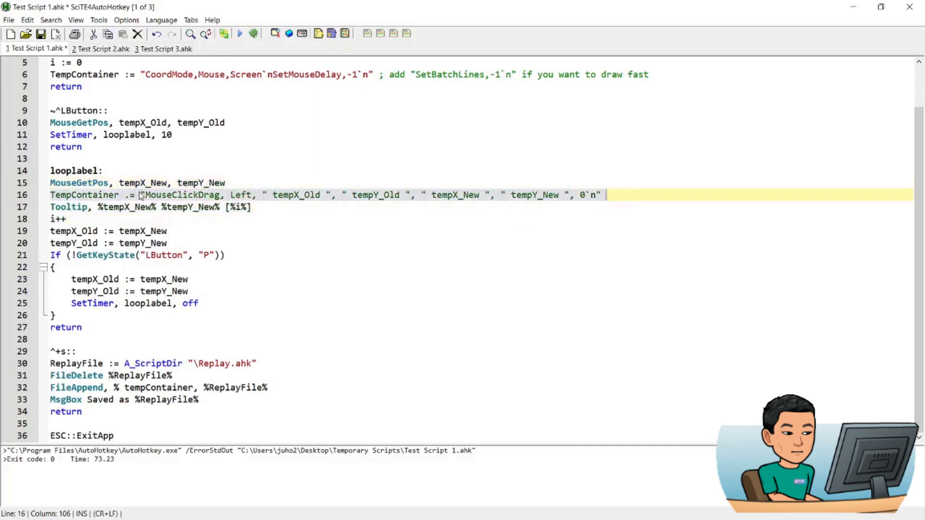
{"action": "left_click", "coordinate": [328, 194]}
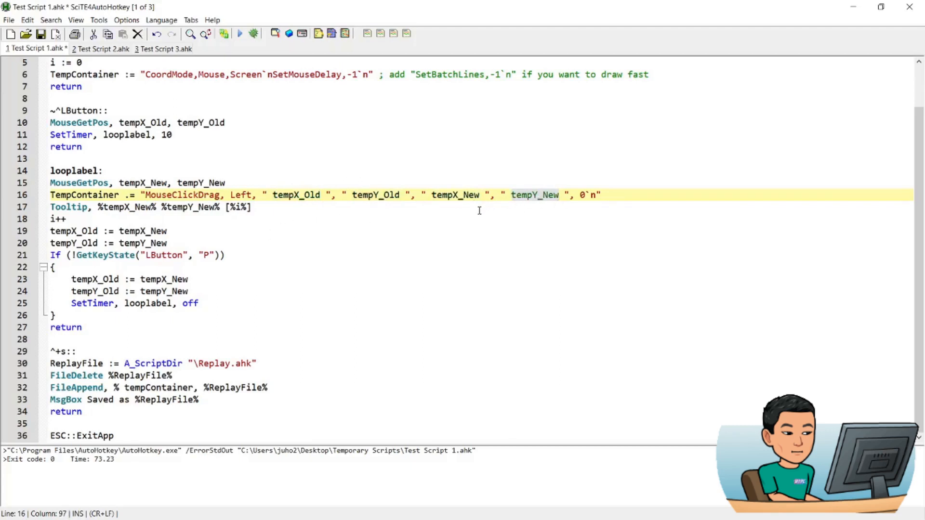
{"action": "mouse_move", "coordinate": [195, 249]}
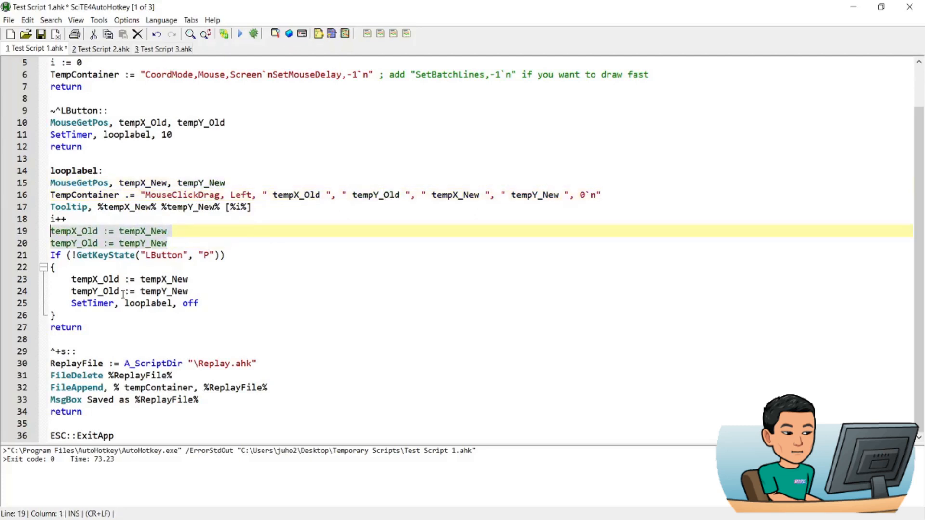
{"action": "left_click", "coordinate": [200, 207]}
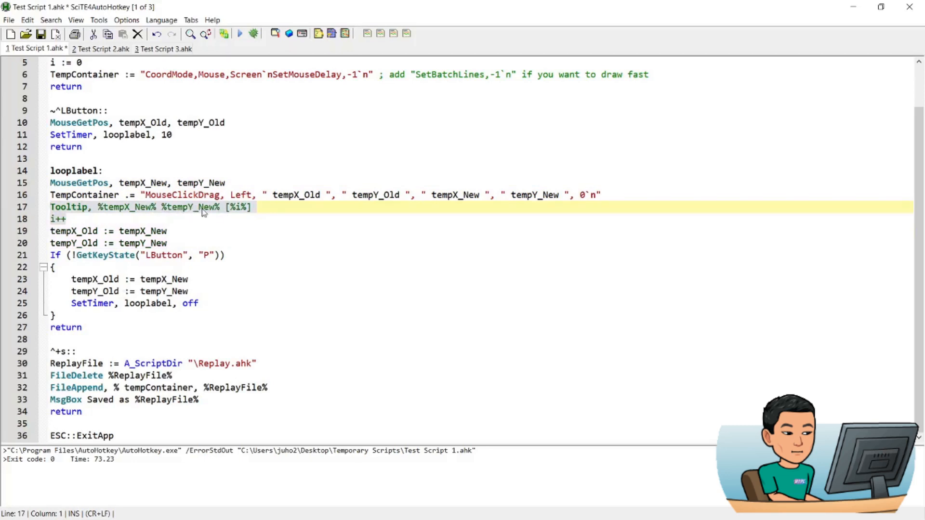
{"action": "mouse_move", "coordinate": [237, 211]}
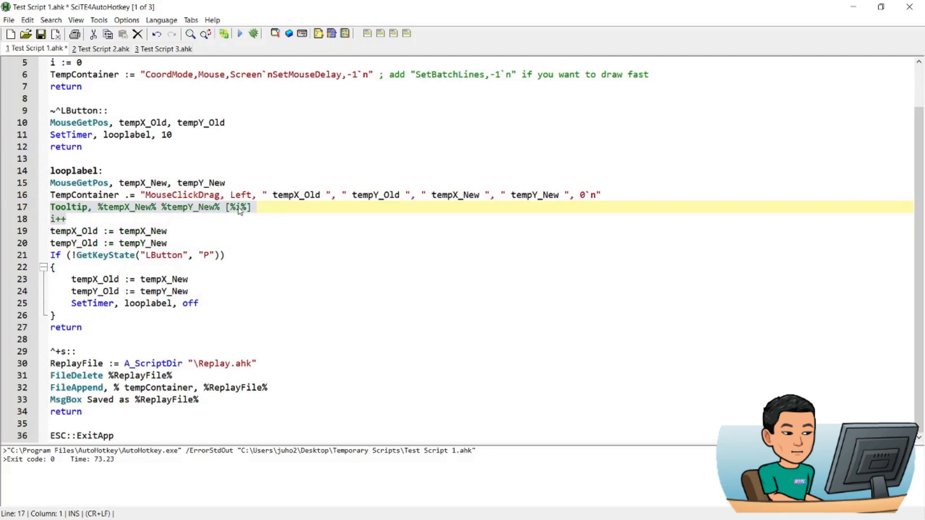
{"action": "left_click", "coordinate": [252, 207]}
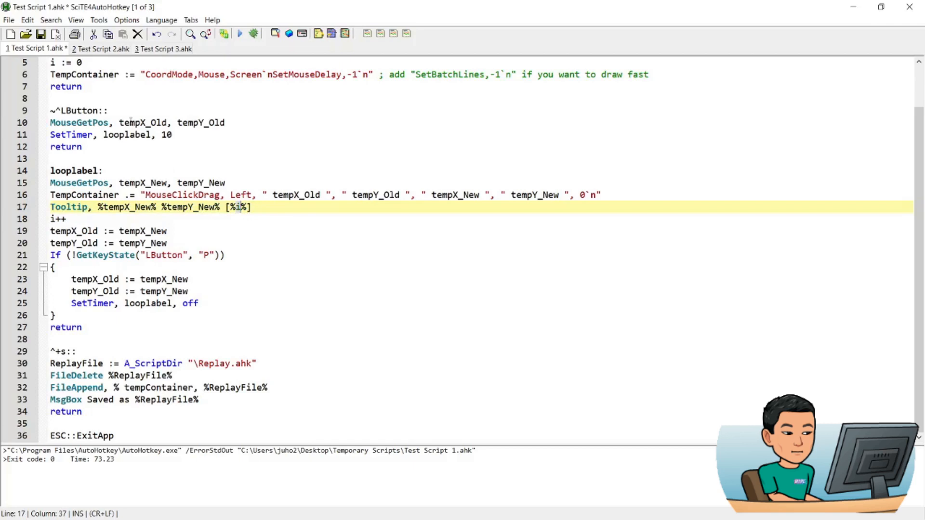
{"action": "left_click", "coordinate": [53, 63]}
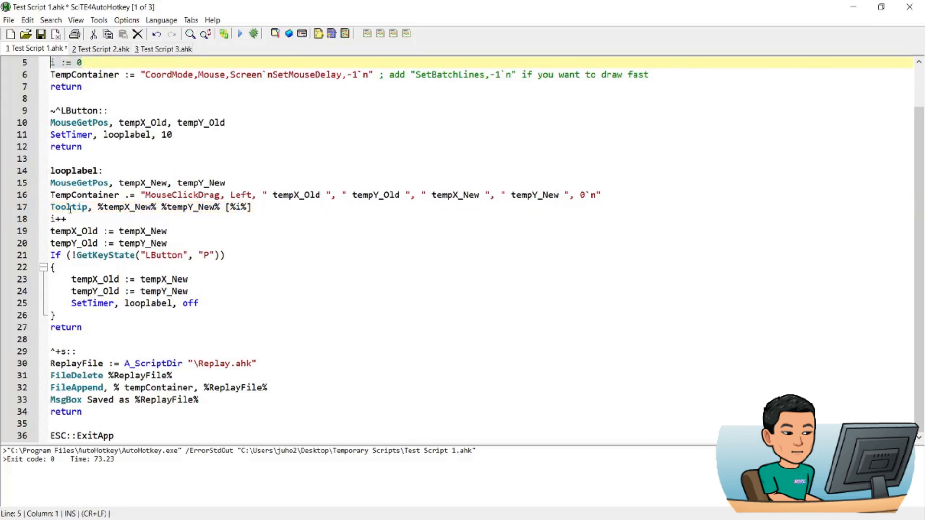
{"action": "left_click", "coordinate": [59, 219]}
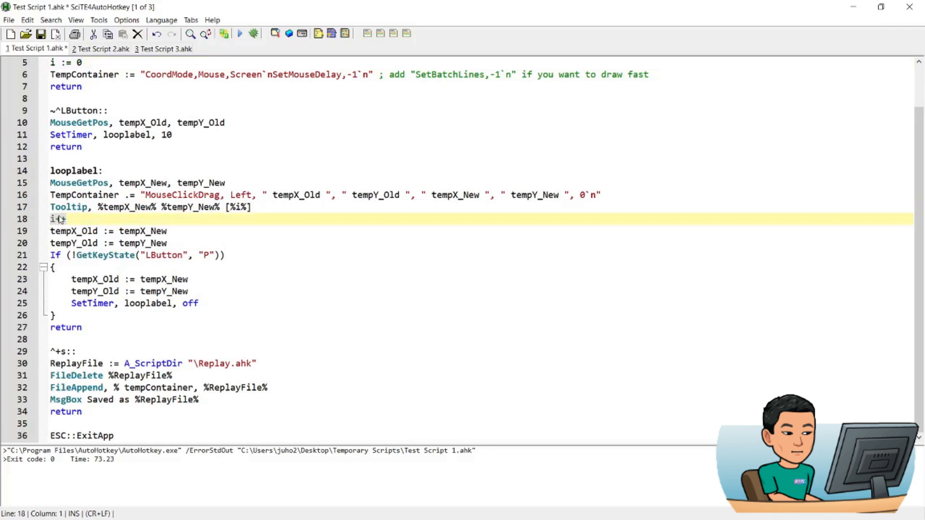
{"action": "type", "text": "++"}
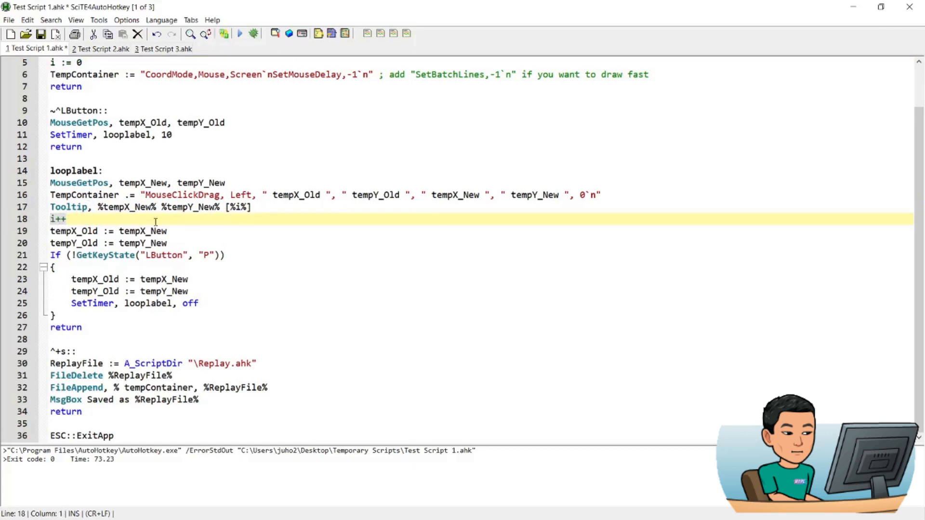
{"action": "left_click", "coordinate": [236, 207]}
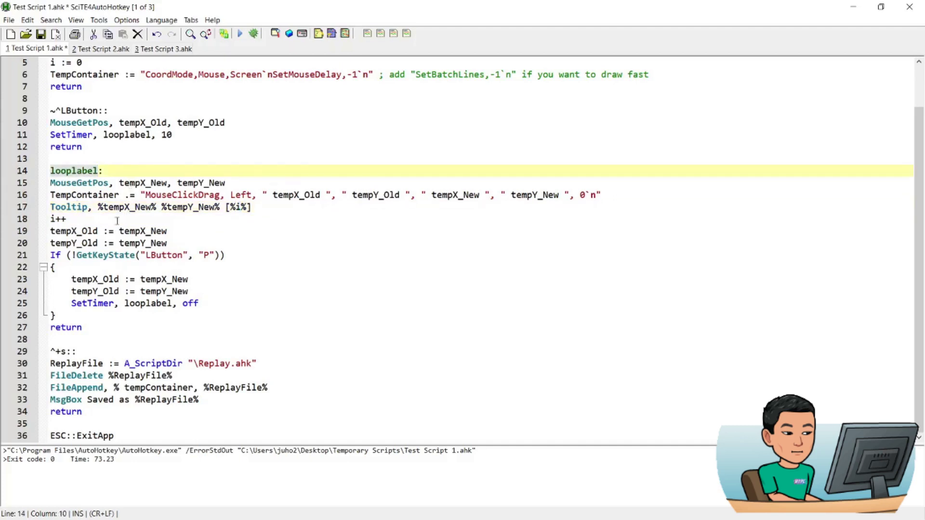
{"action": "left_click", "coordinate": [53, 255]}
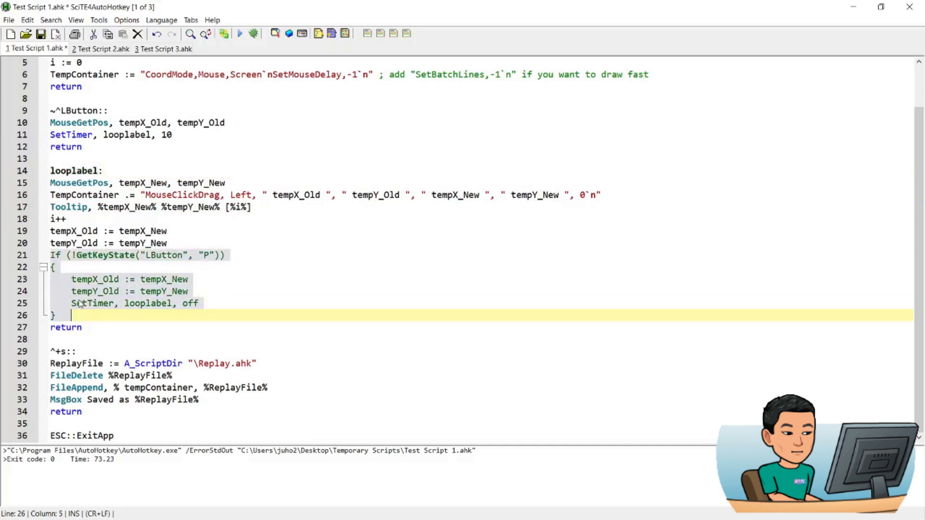
{"action": "left_click", "coordinate": [198, 303]}
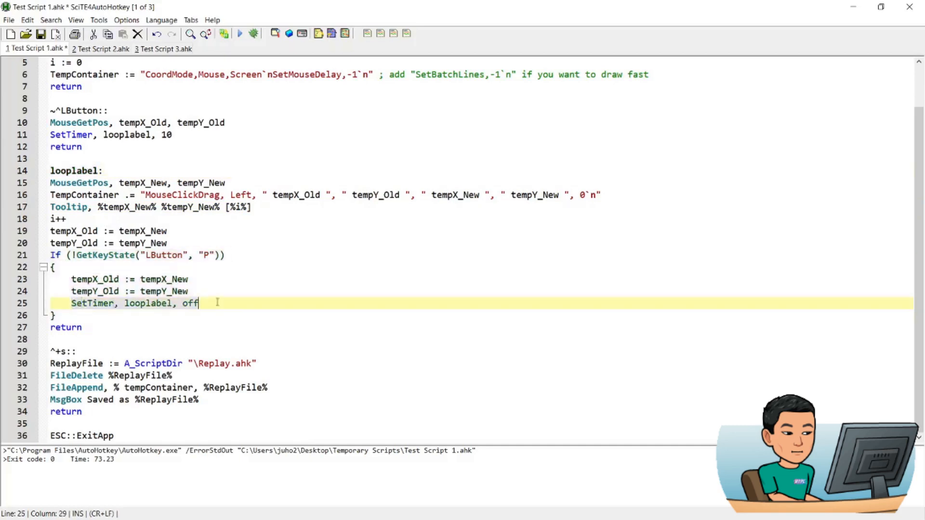
{"action": "mouse_move", "coordinate": [109, 305]}
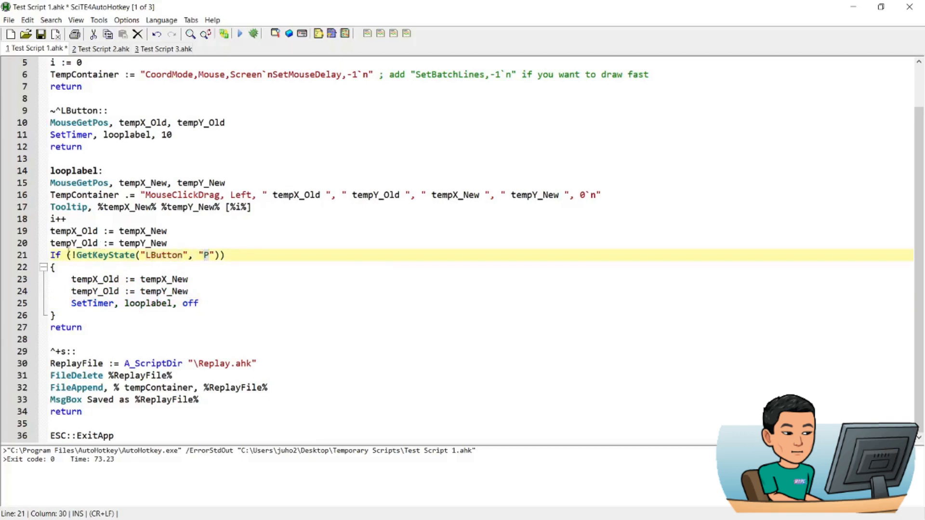
{"action": "left_click", "coordinate": [73, 255]}
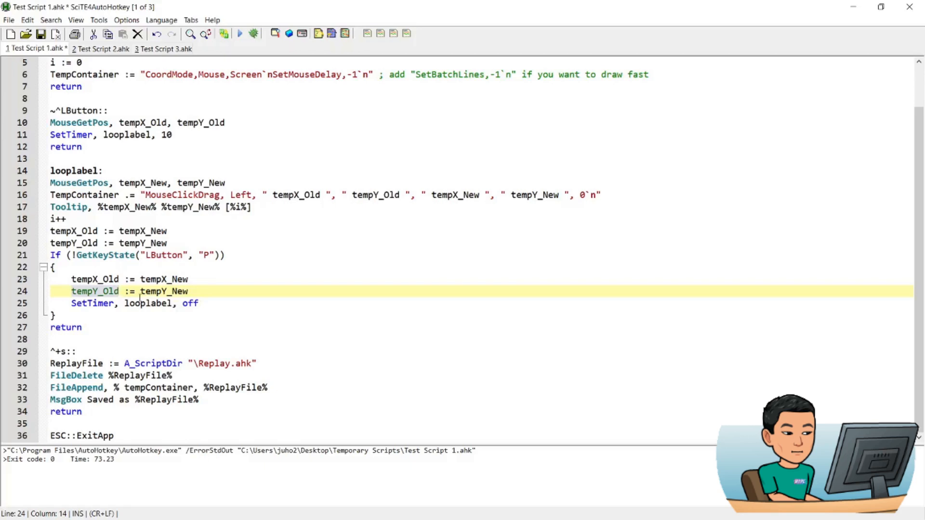
{"action": "left_click", "coordinate": [165, 303]}
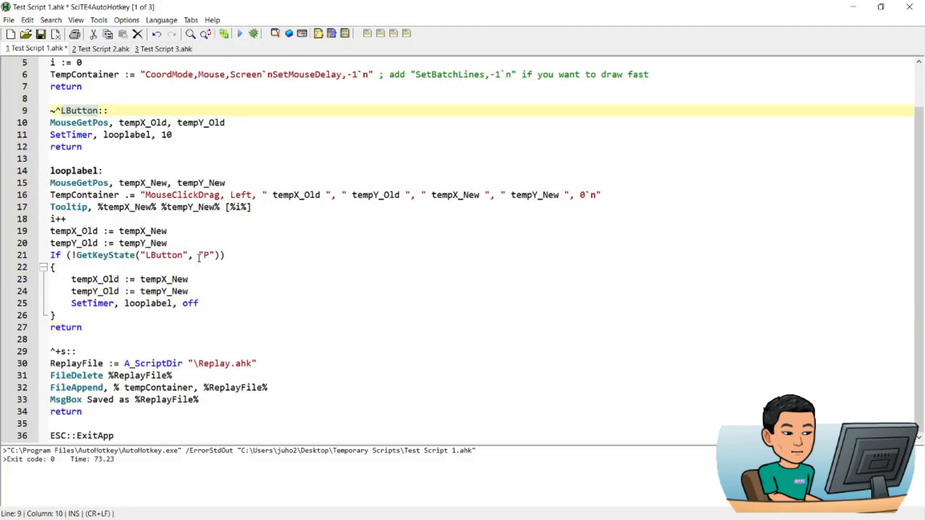
{"action": "left_click", "coordinate": [118, 376]}
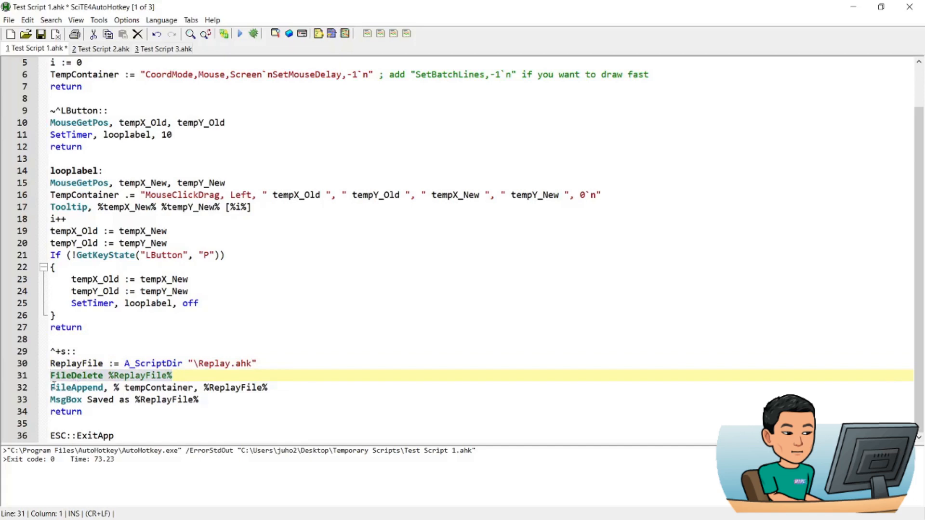
Step: Open Replay.ahk from the Temporary Scripts folder in a new editor tab
{"action": "left_click", "coordinate": [274, 387]}
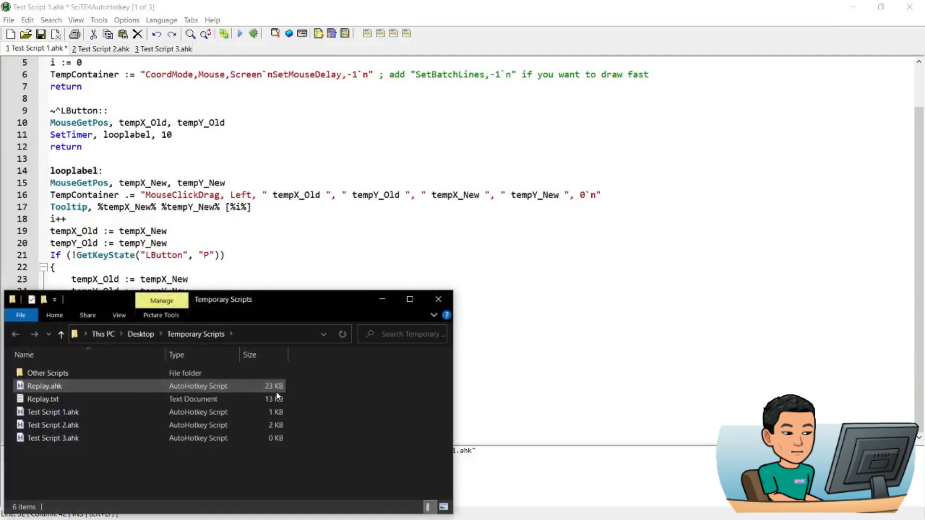
{"action": "mouse_move", "coordinate": [97, 394]}
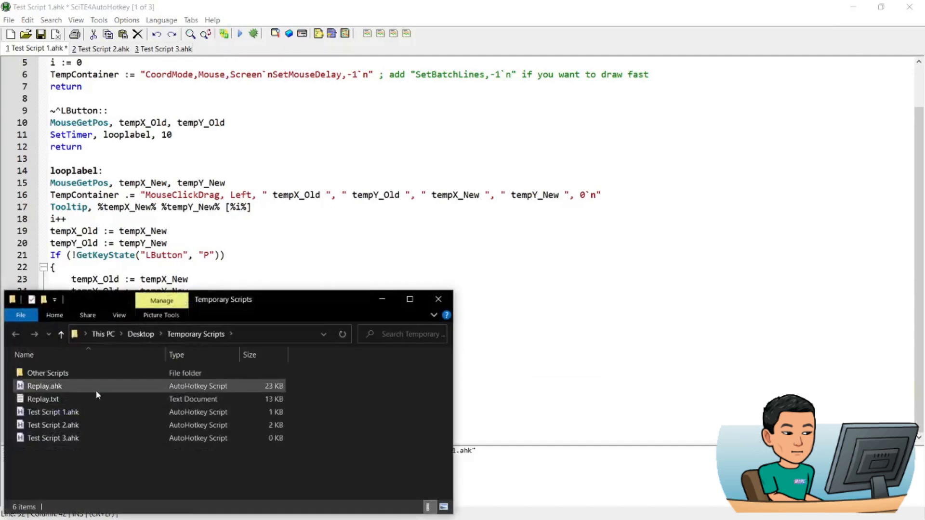
{"action": "left_click", "coordinate": [44, 386]}
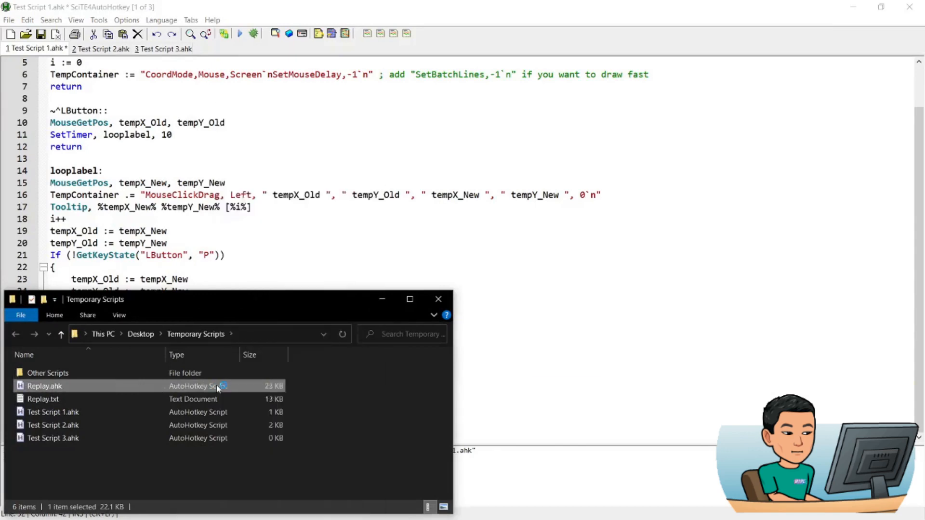
{"action": "double_click", "coordinate": [44, 386]}
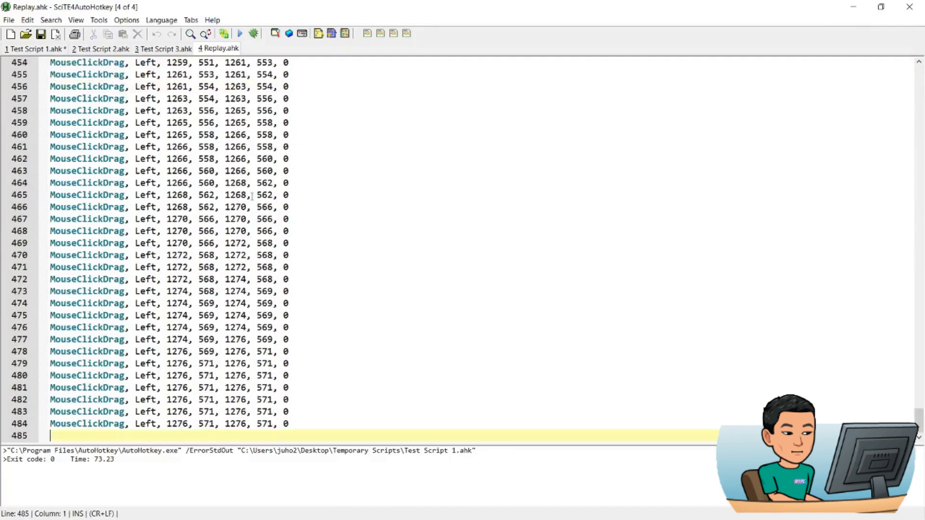
{"action": "mouse_move", "coordinate": [320, 418]}
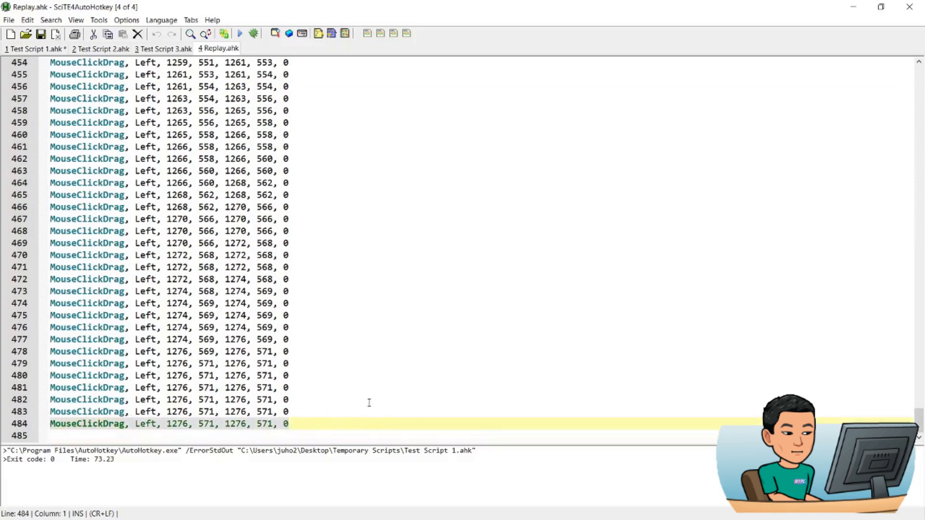
Step: Jump to the top of Replay.ahk, then bring up blank Paint and its brush Size choices
{"action": "key", "text": "ctrl+Home"}
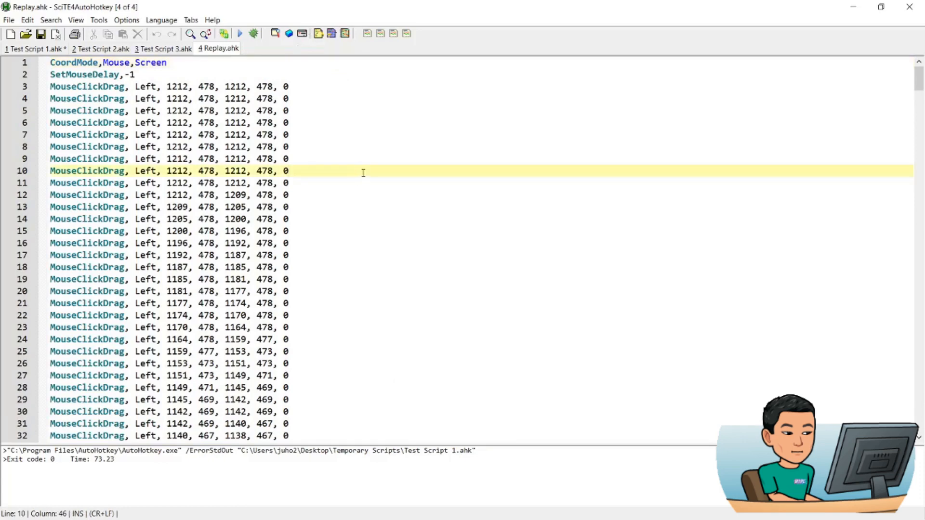
{"action": "left_click", "coordinate": [239, 33]}
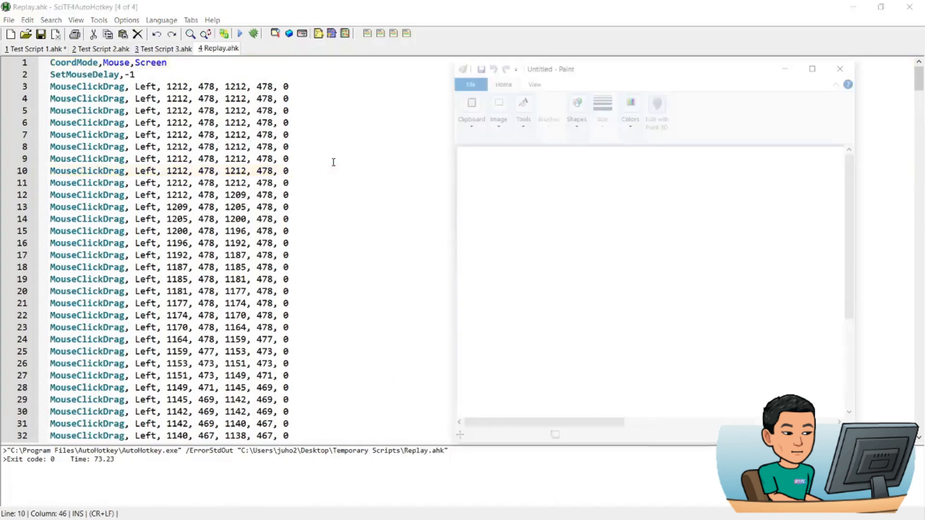
{"action": "left_click", "coordinate": [602, 110]}
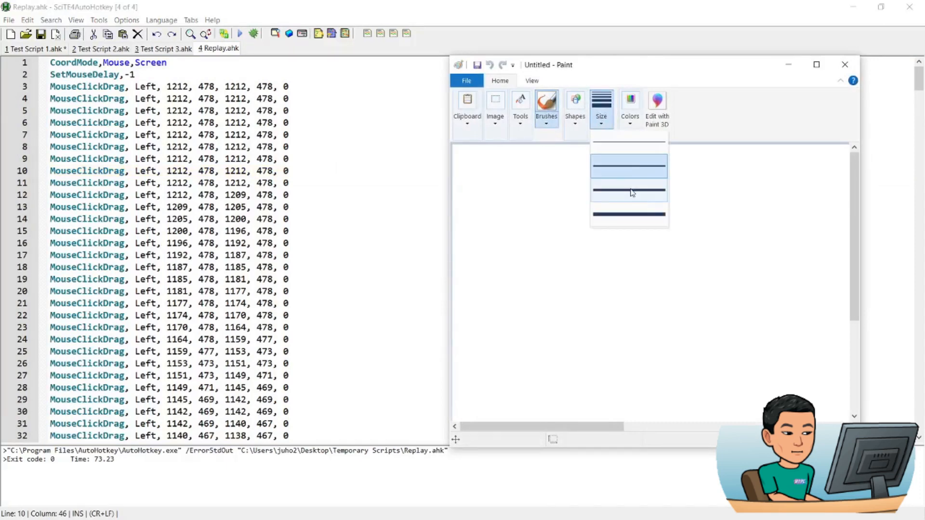